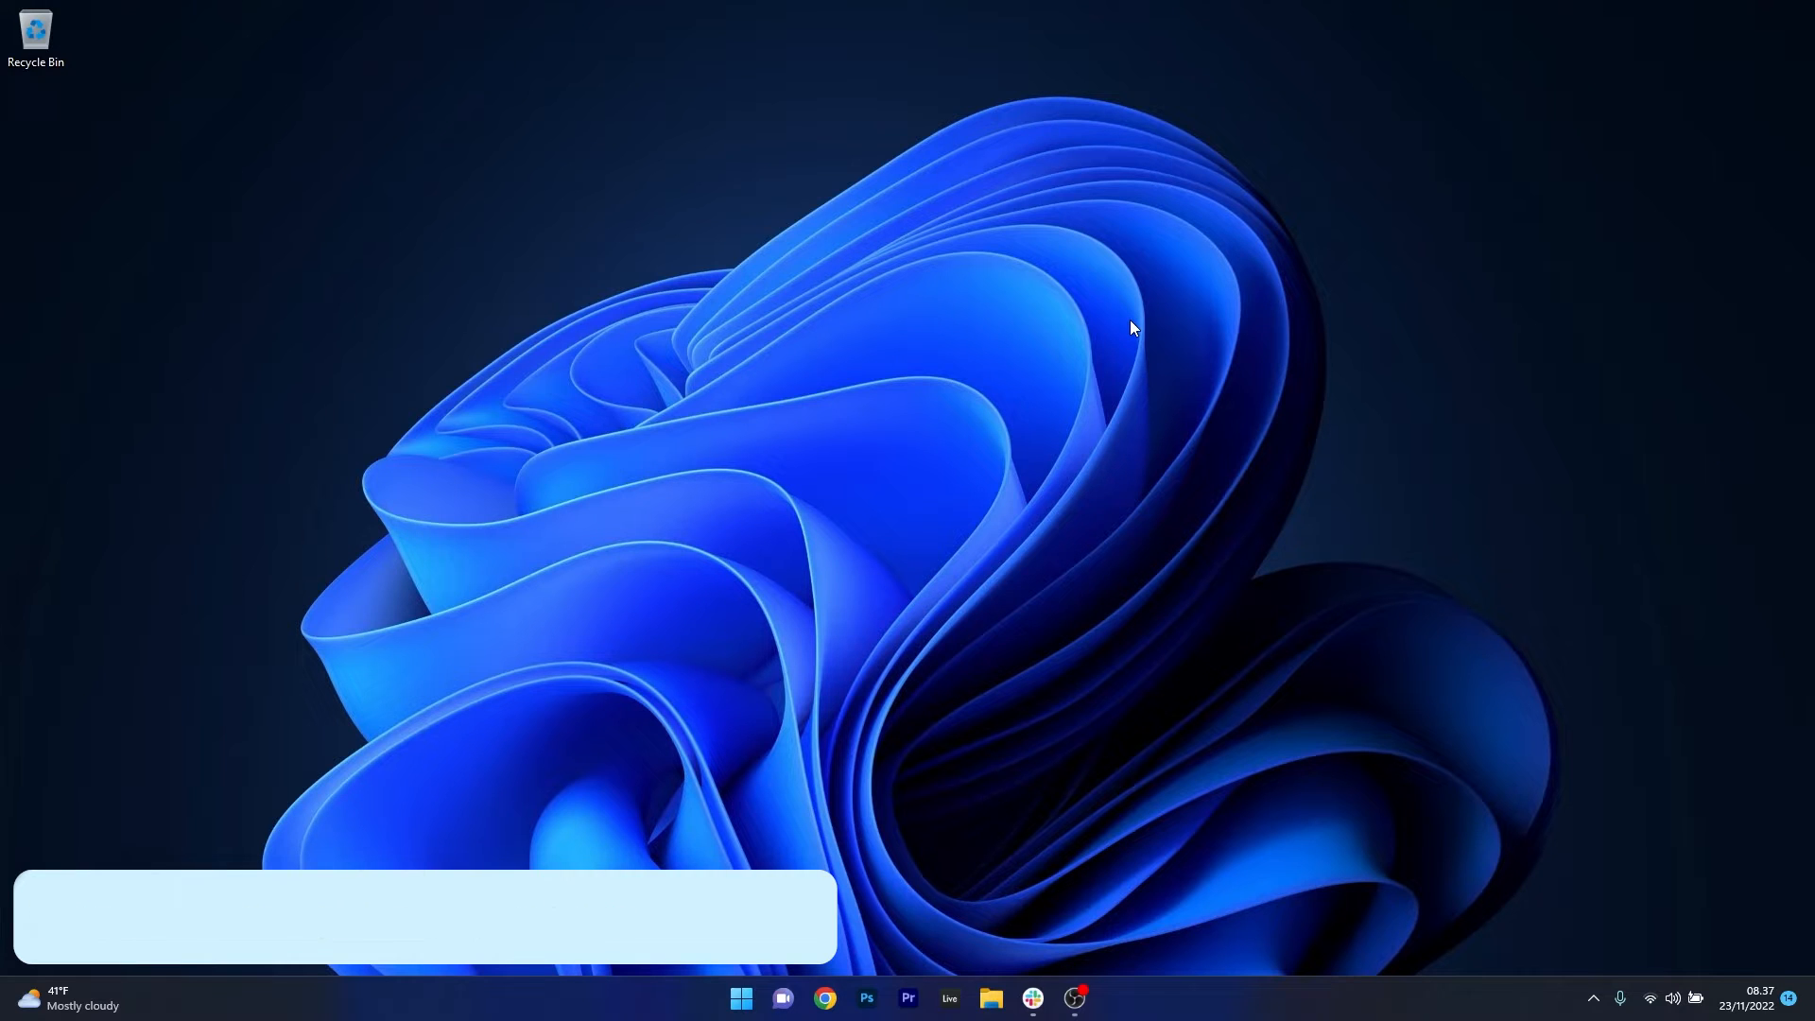
Search Start for cmd and show Command Prompt's launch options
{"action": "left_click", "coordinate": [739, 998]}
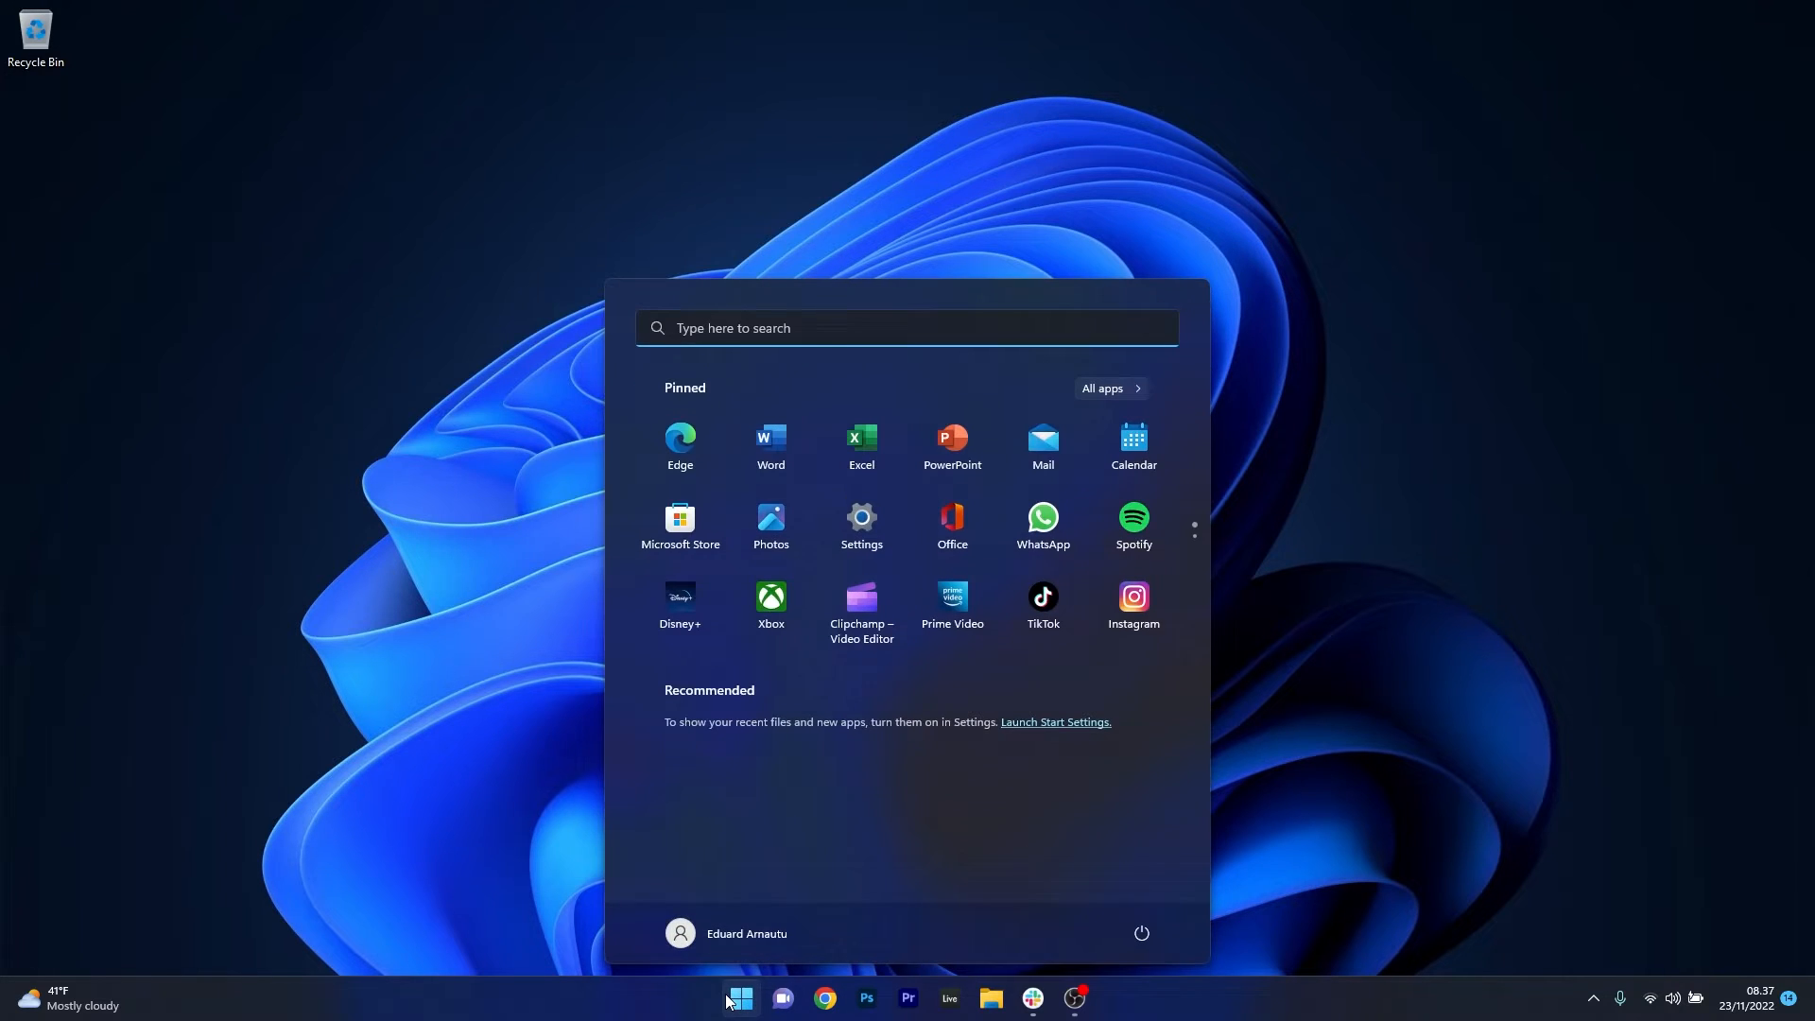
{"action": "type", "text": "cmd"}
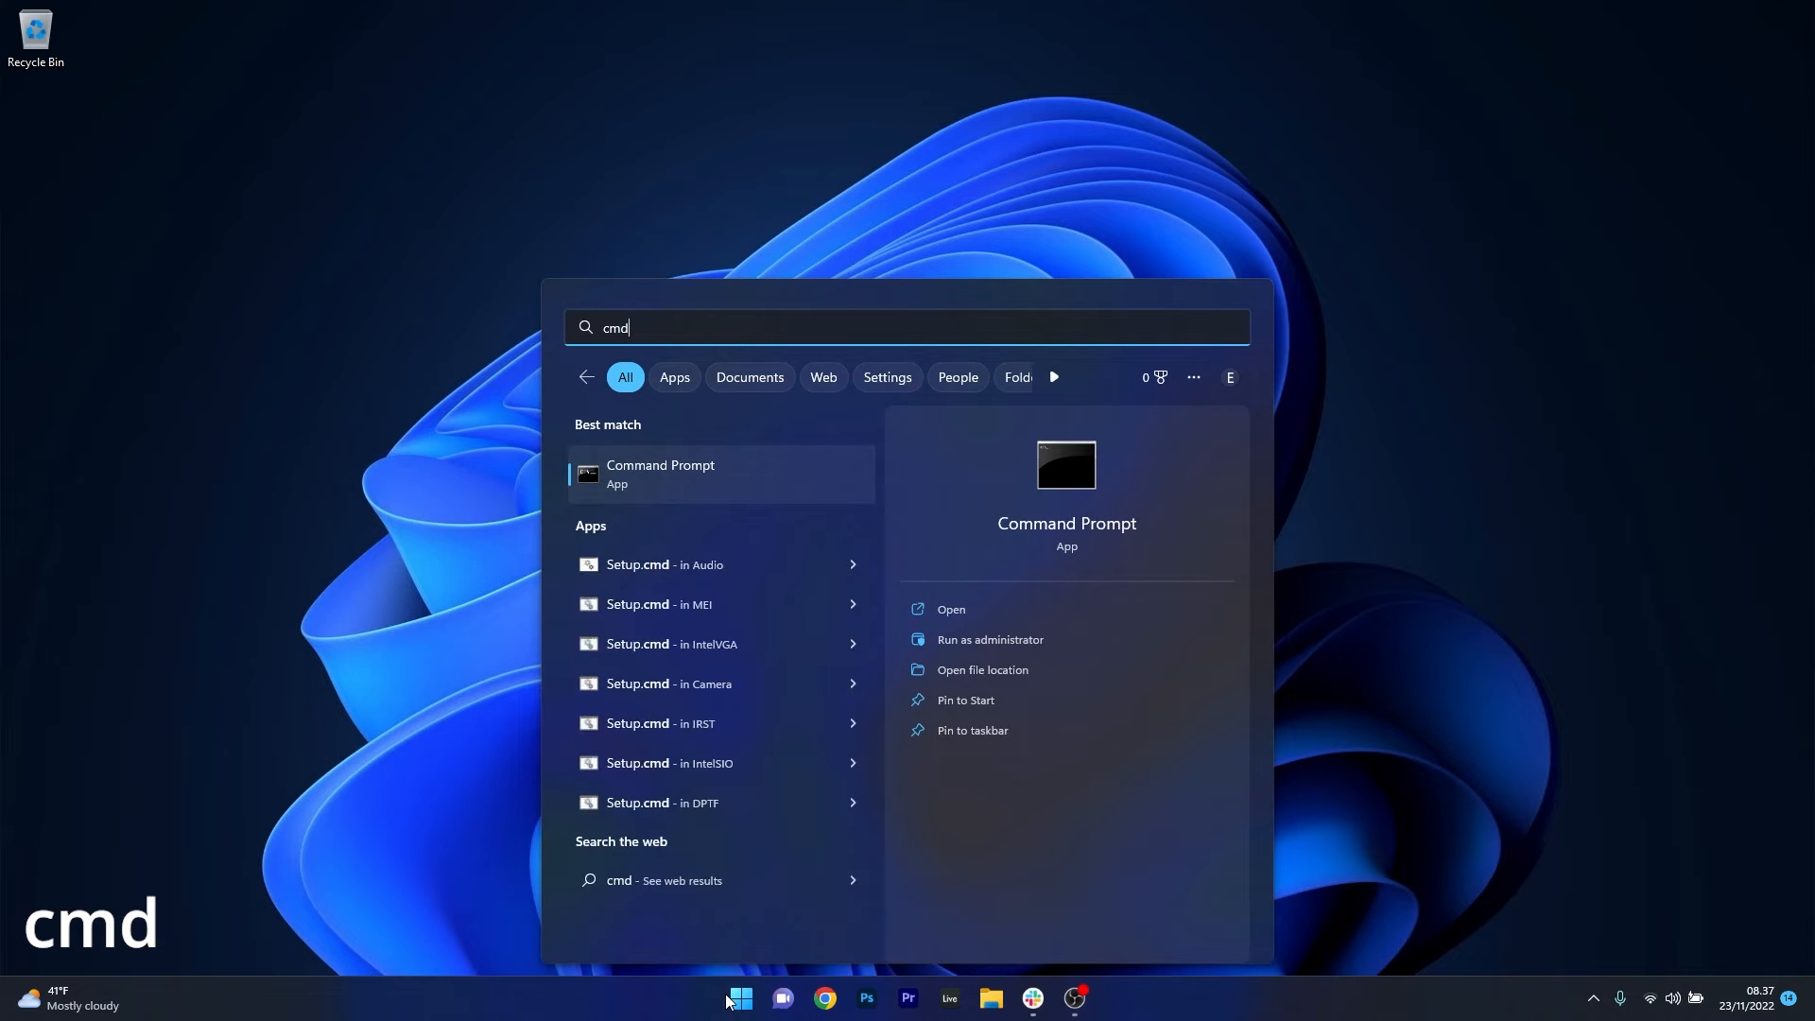
{"action": "right_click", "coordinate": [658, 473]}
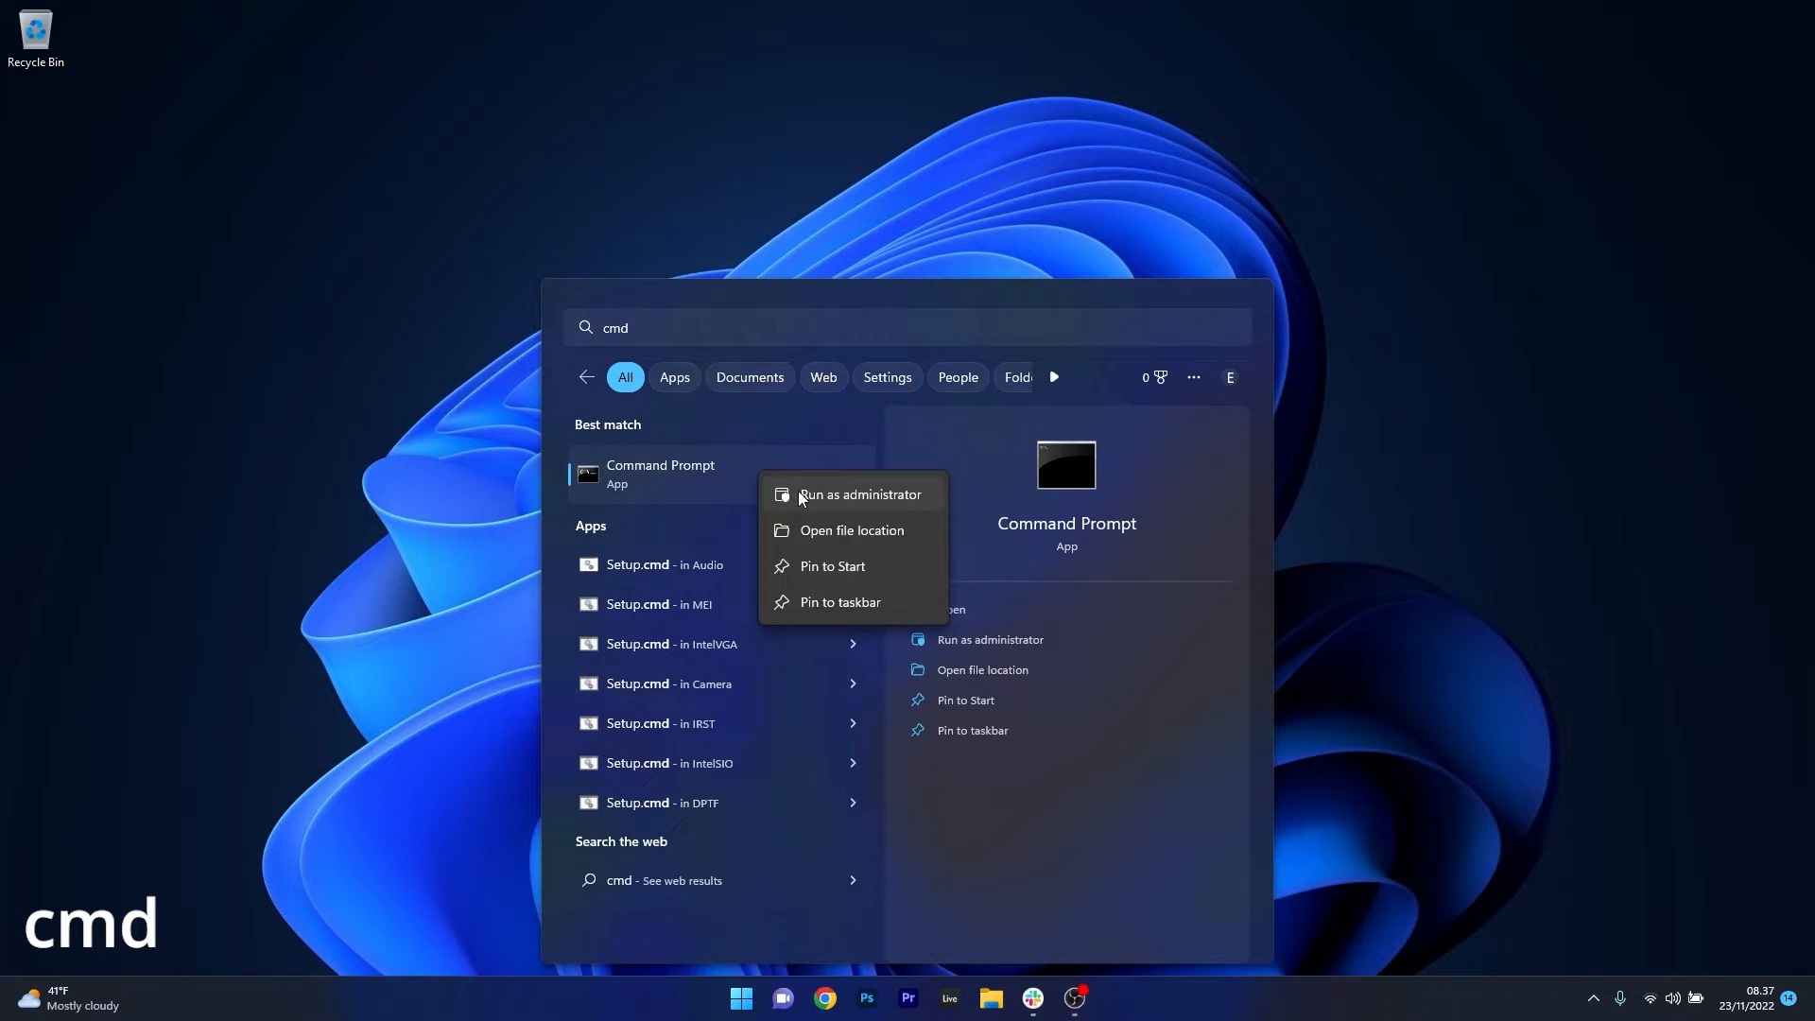
Run slmgr /dlv in an administrator Command Prompt to get licence details
{"action": "left_click", "coordinate": [860, 493]}
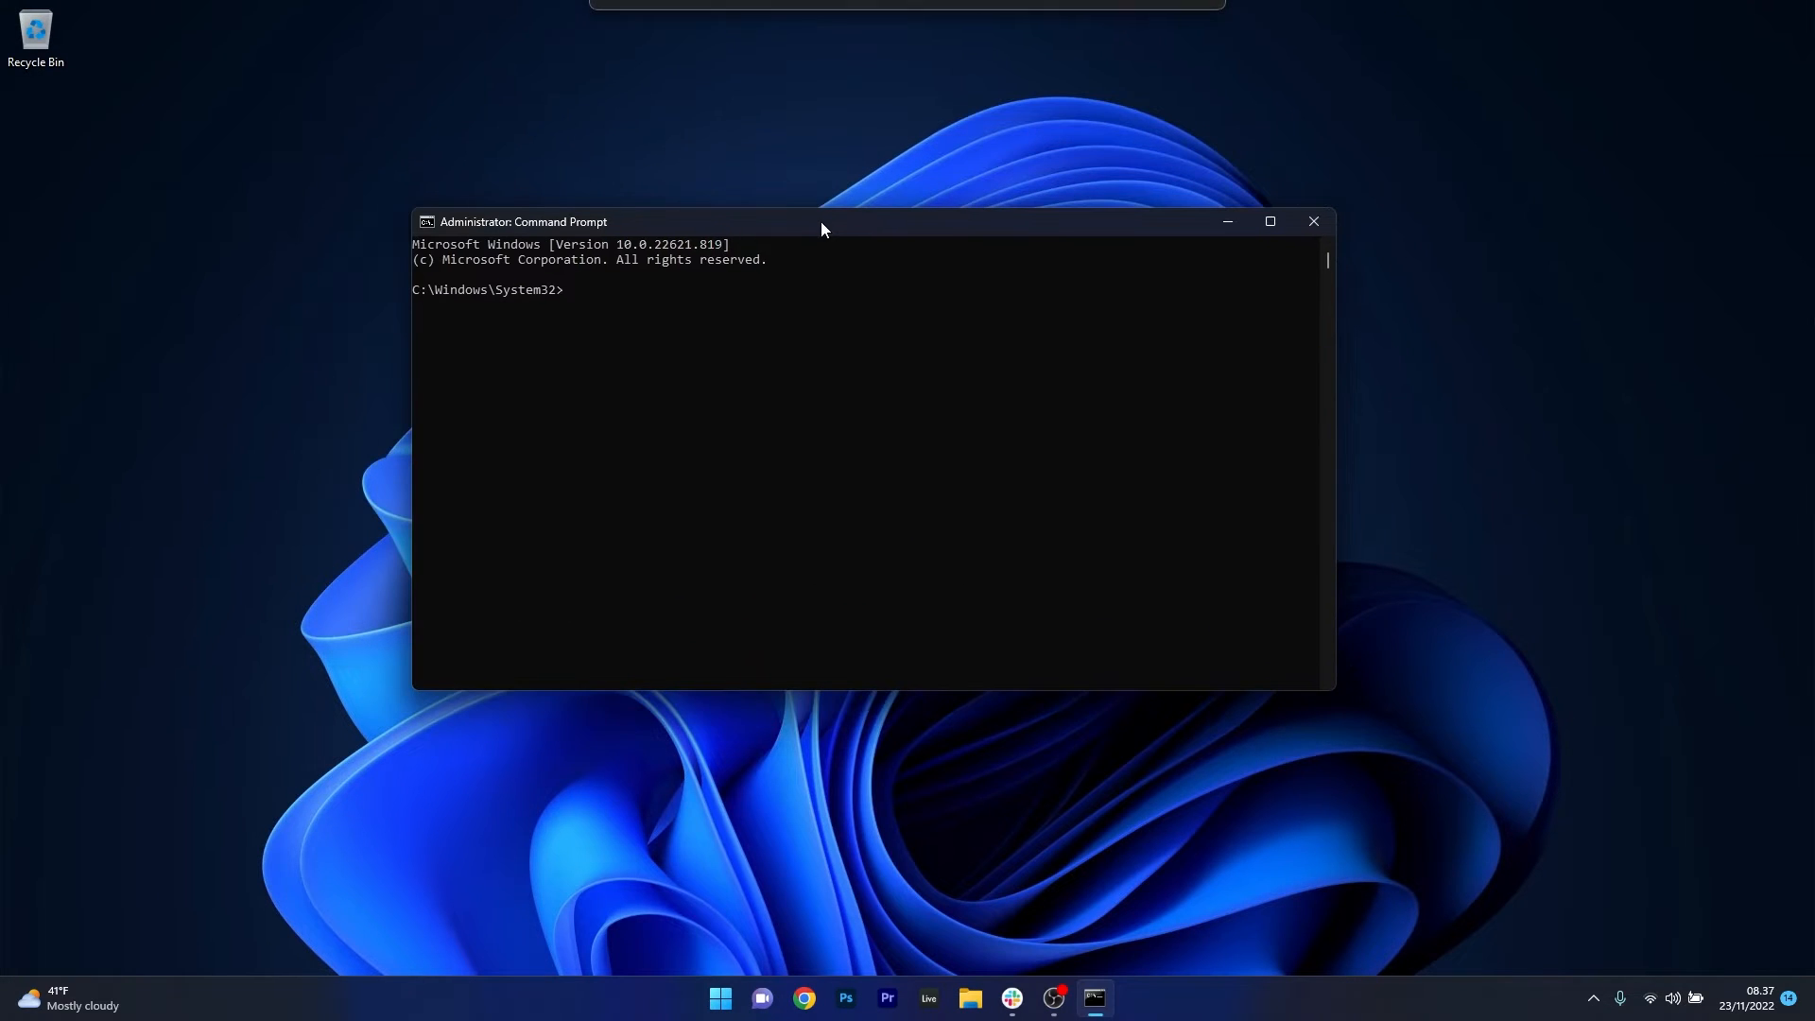
{"action": "type", "text": "slmgr /dlv"}
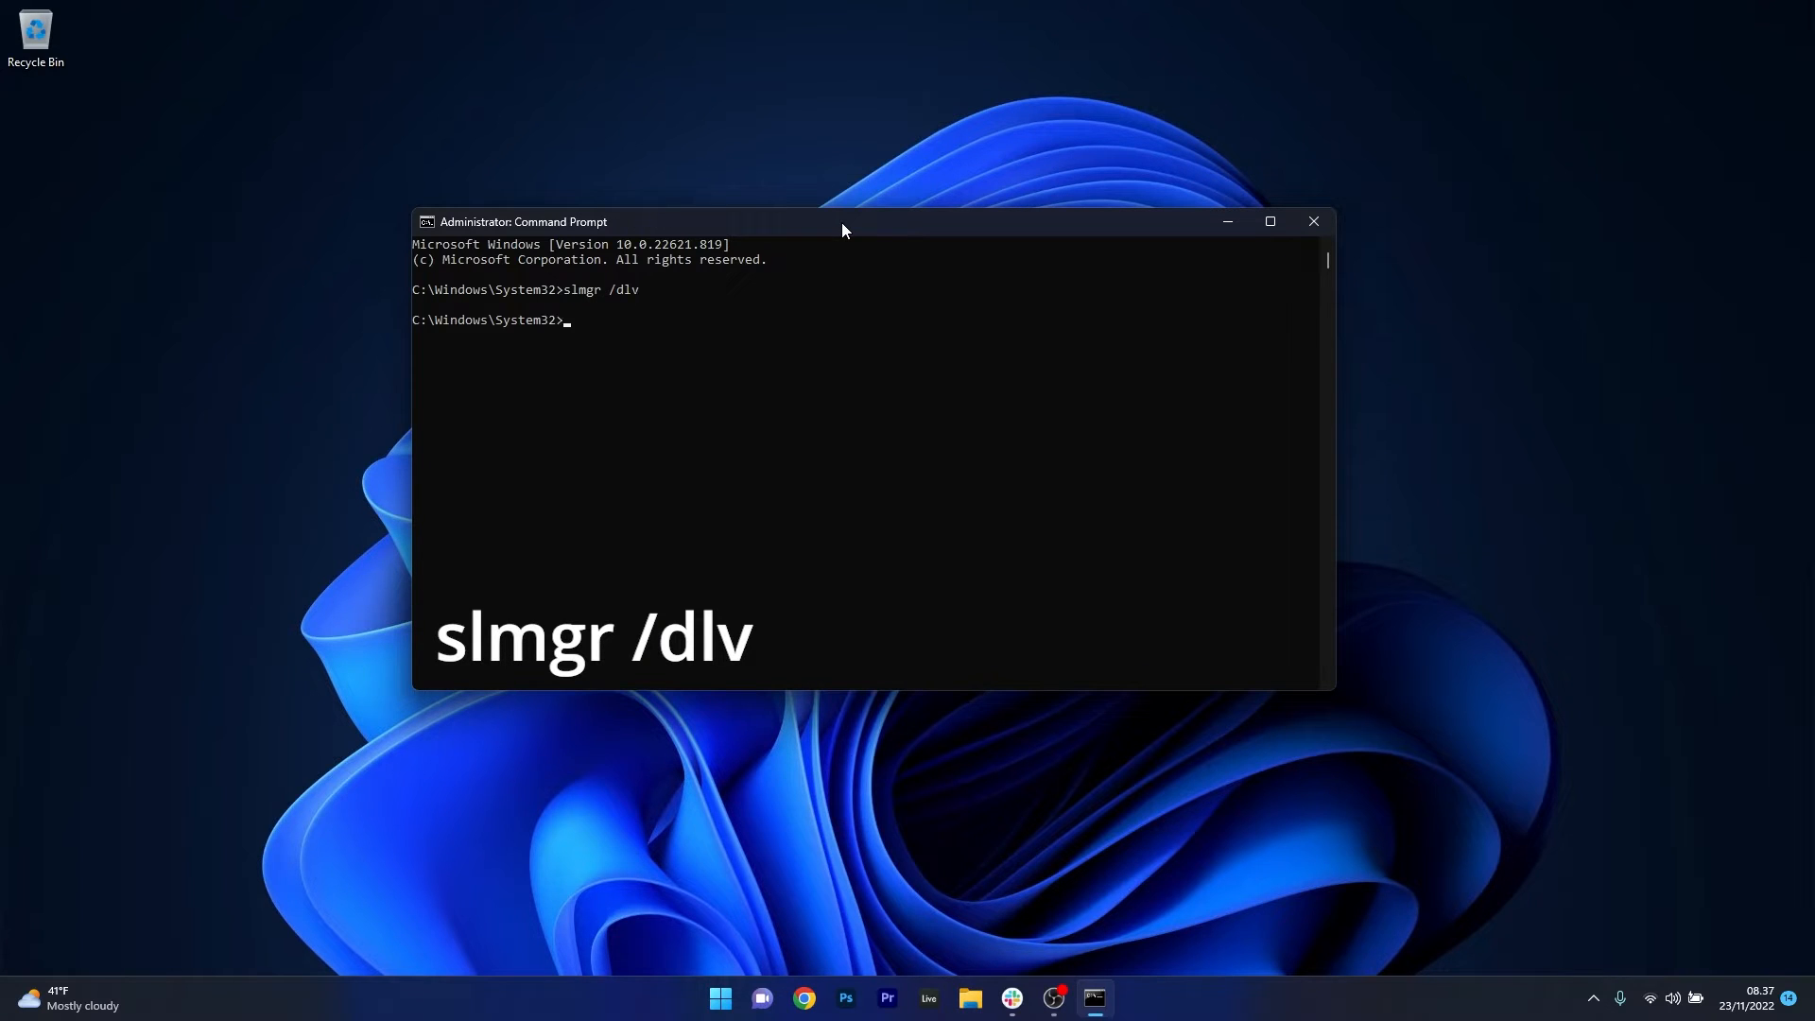
{"action": "key", "text": "Enter"}
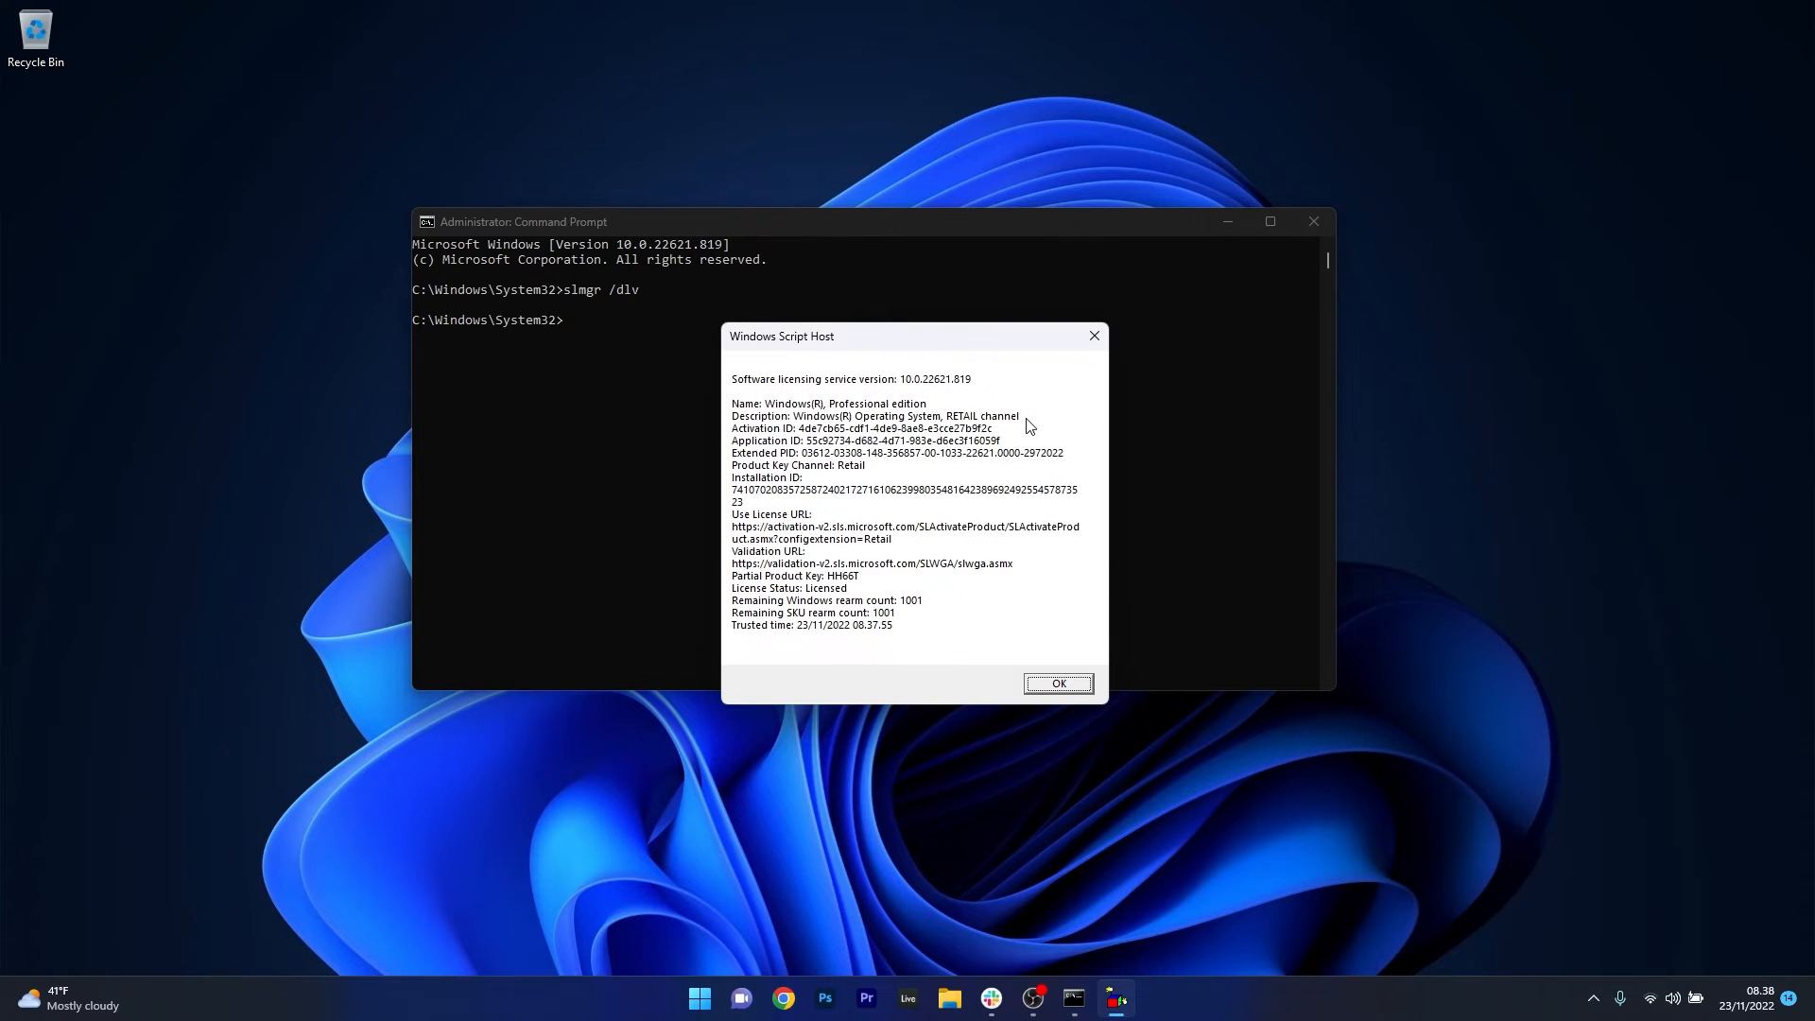
Dismiss the licence details and relaunch Command Prompt from a Start search
{"action": "left_click", "coordinate": [1055, 682]}
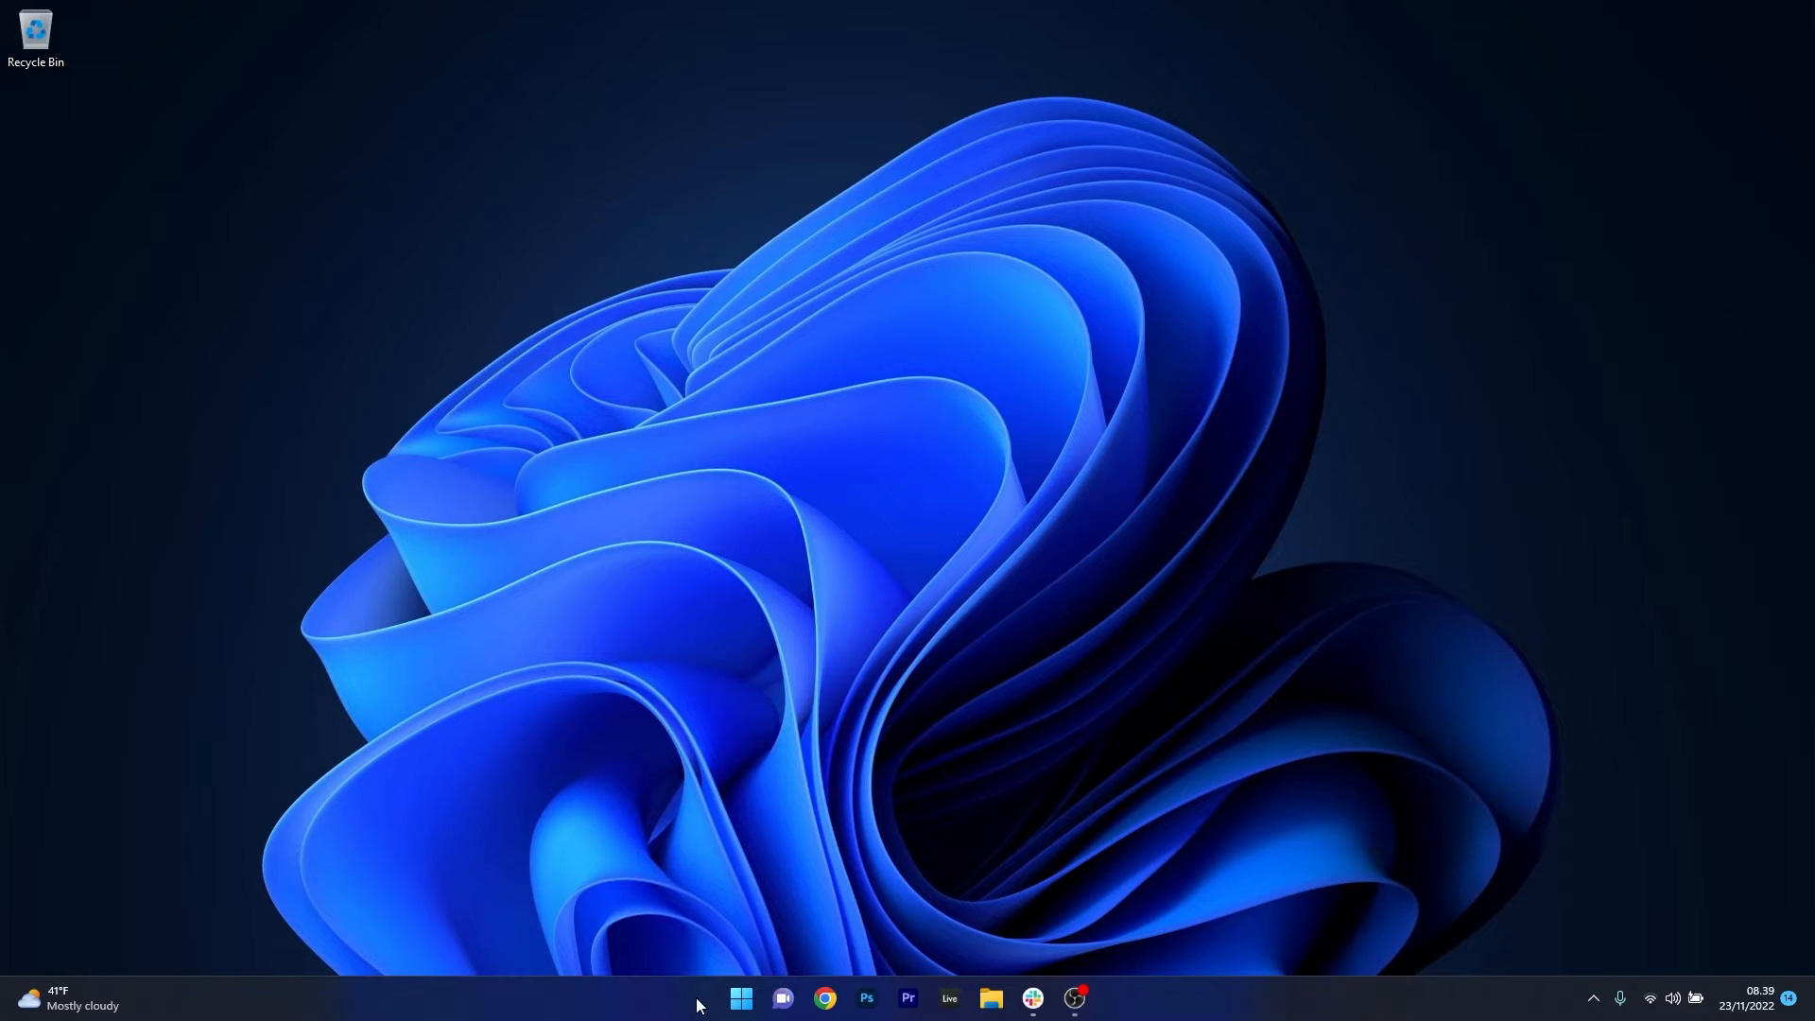
{"action": "type", "text": "command Prompt"}
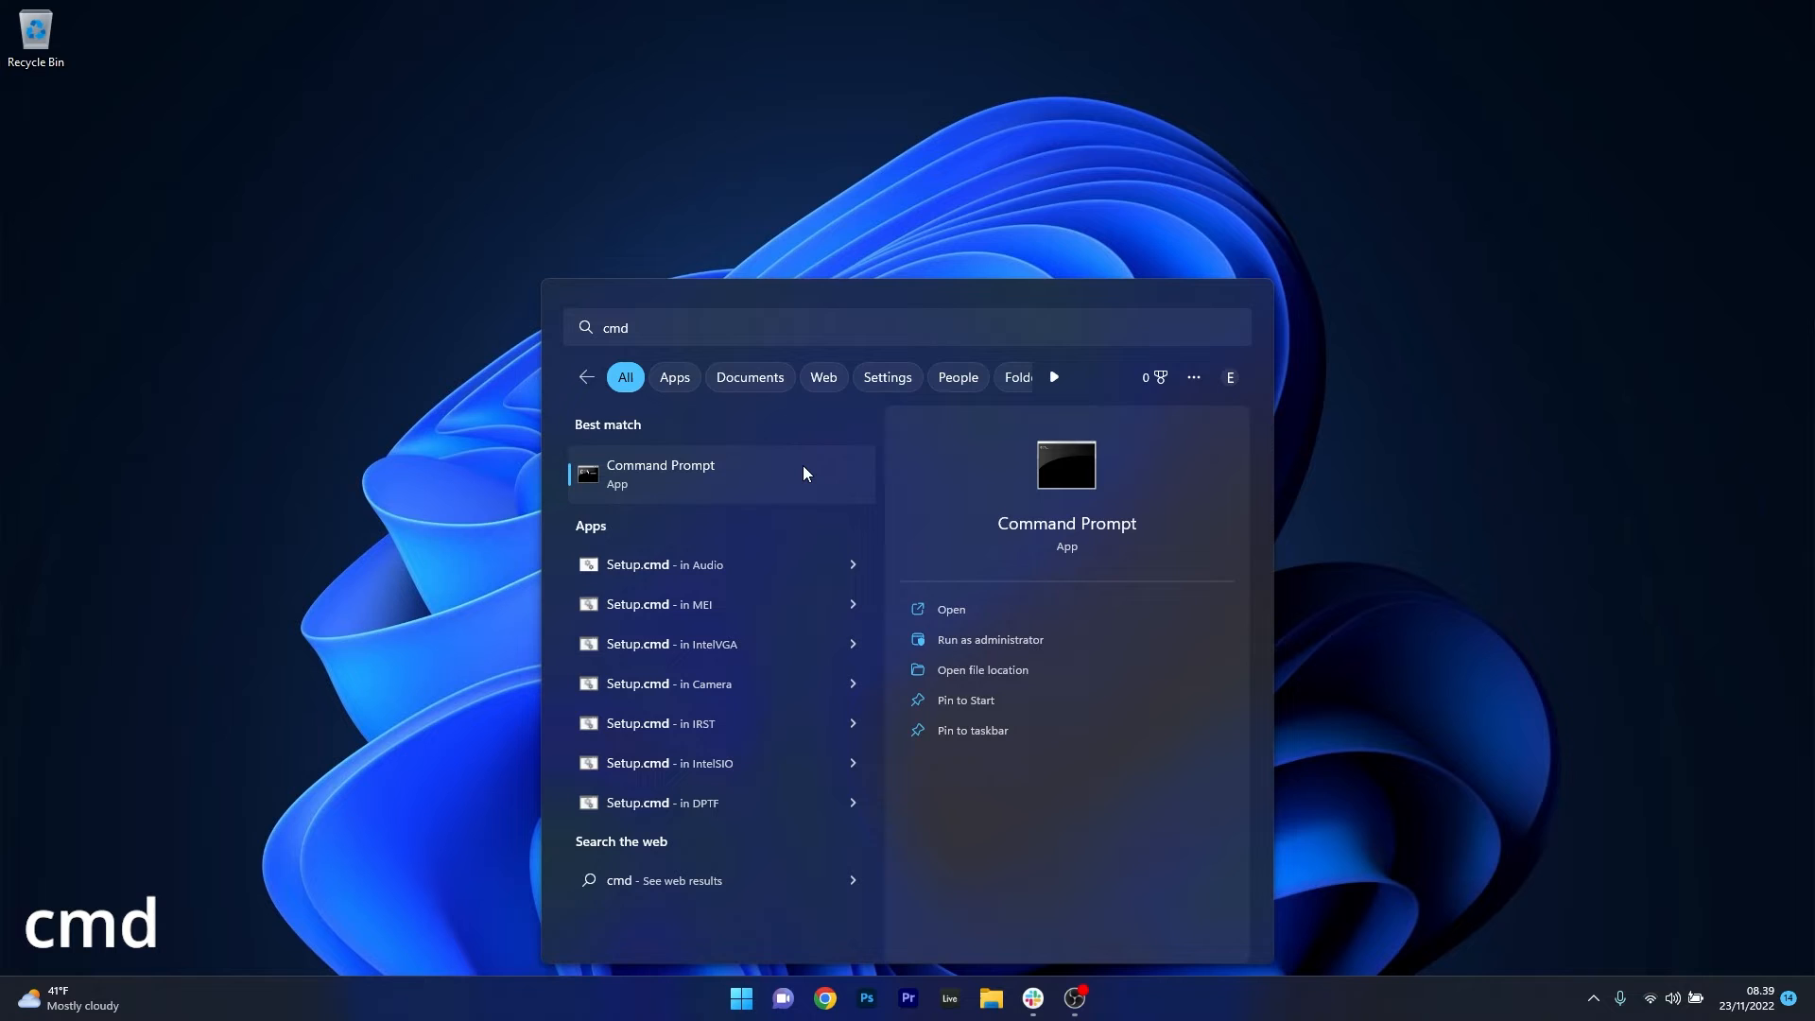
{"action": "left_click", "coordinate": [989, 639]}
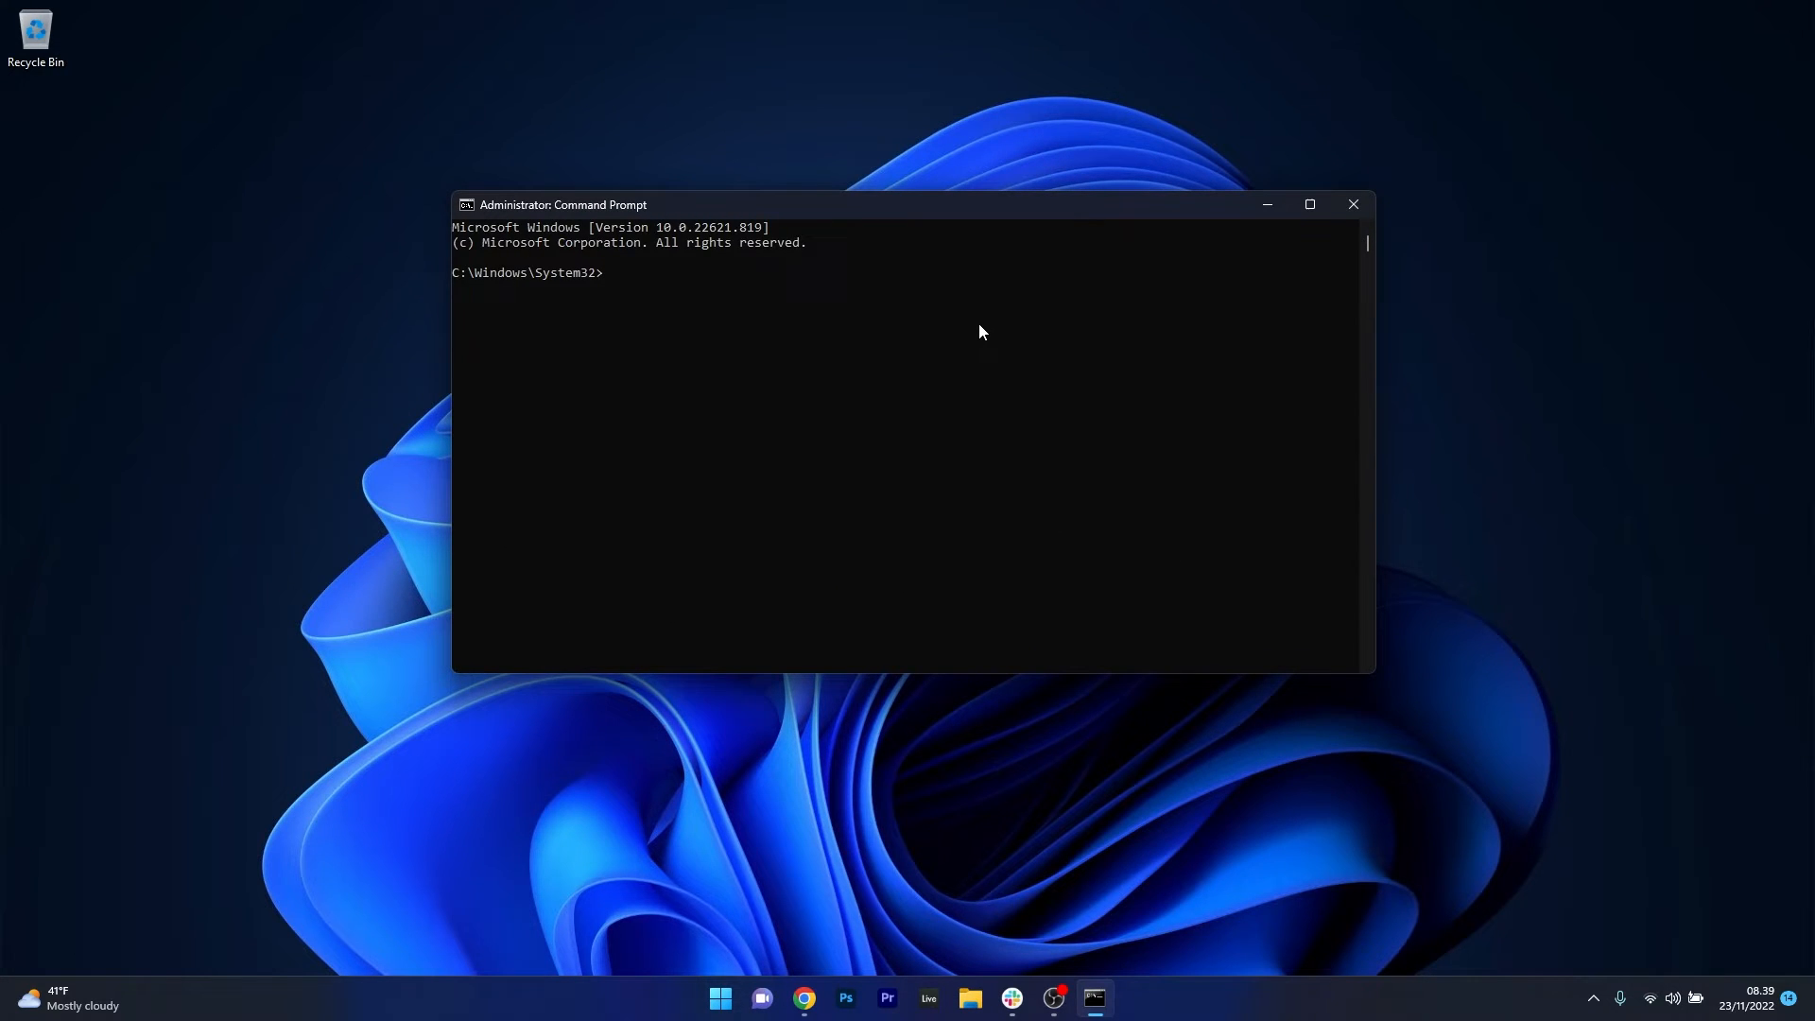
Run wmic path softwarelicensingservice get OA3xOriginalProductKey, then search Start for cmd again
{"action": "type", "text": "wmic path softwarelicensingservice get OA3xOriginalProductKey"}
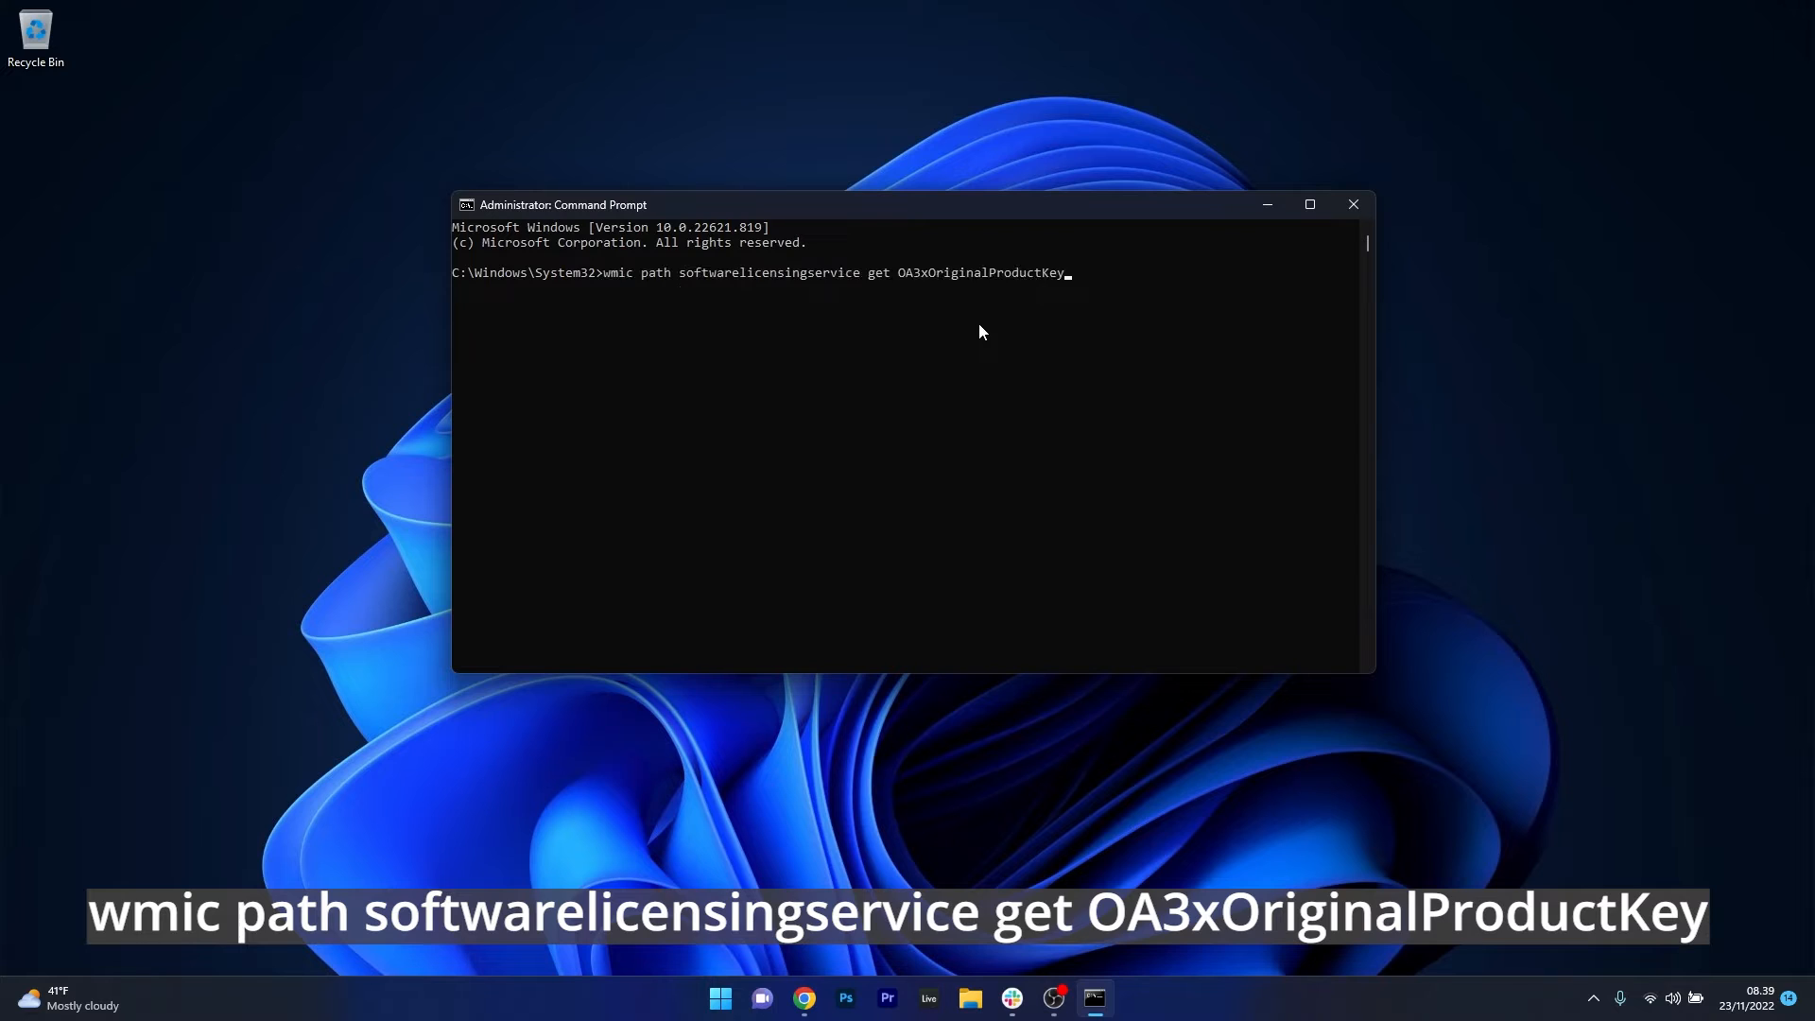
{"action": "mouse_move", "coordinate": [1247, 426]}
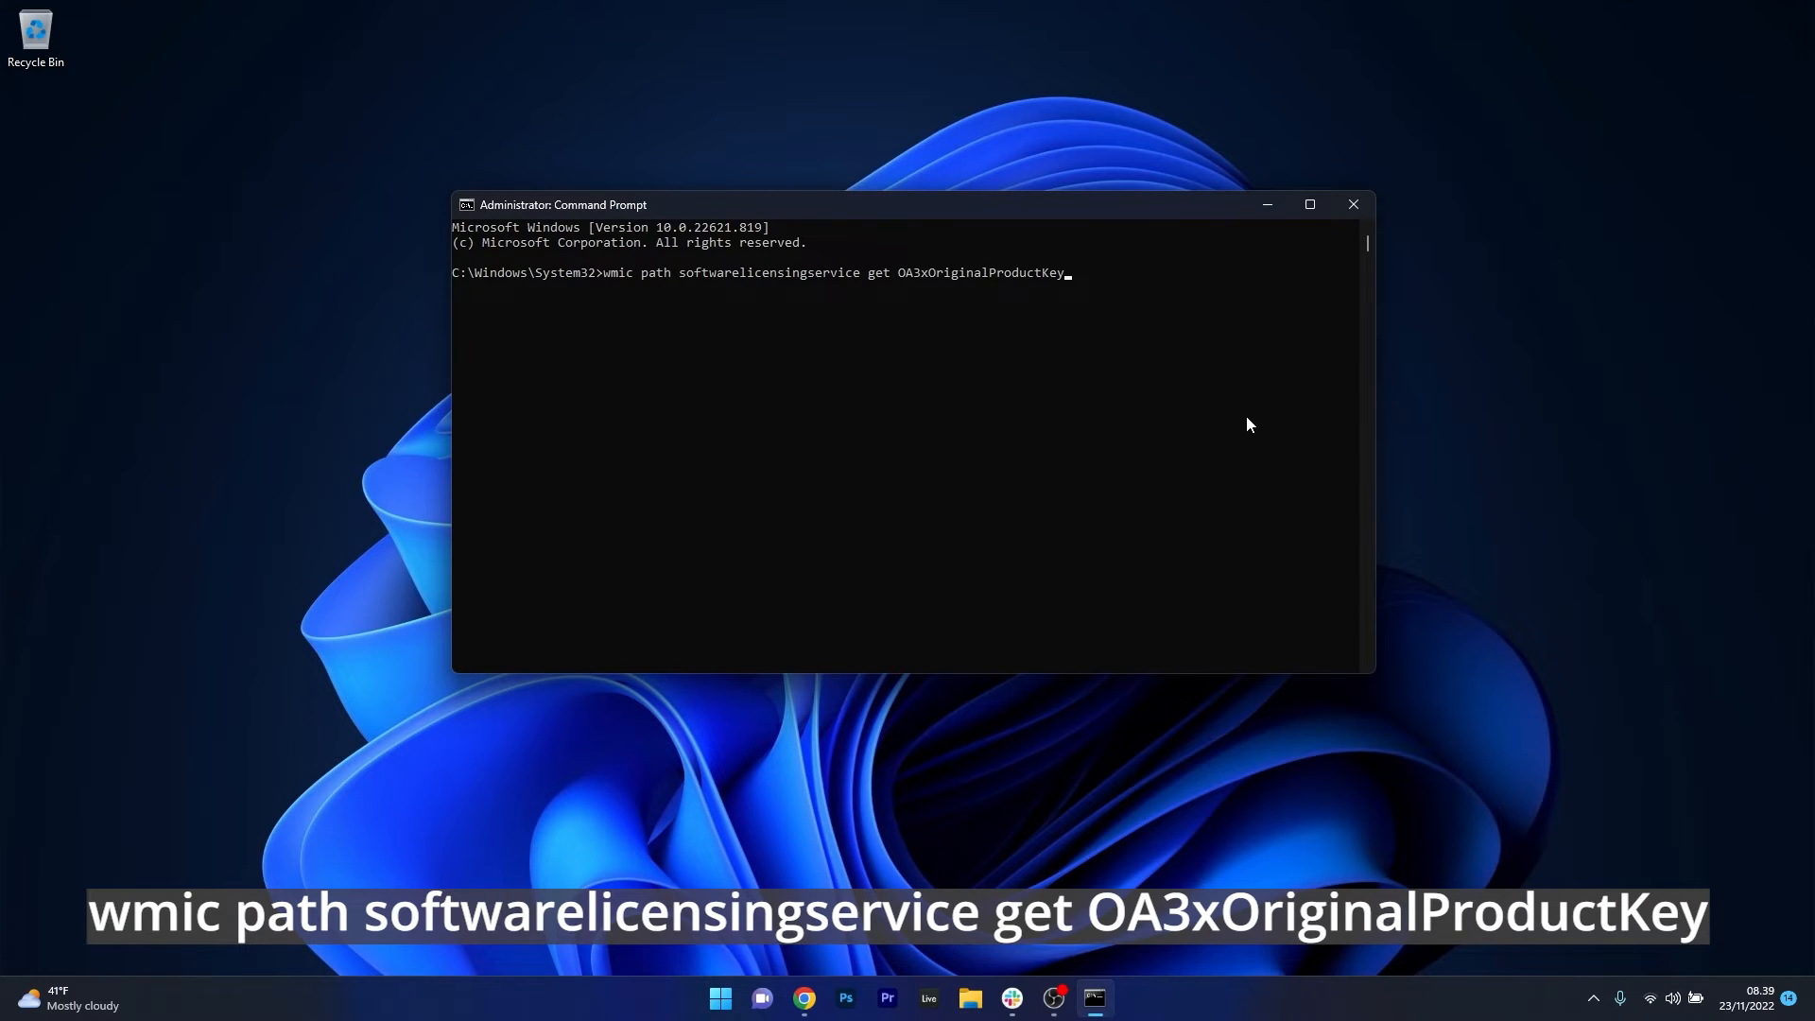
{"action": "key", "text": "enter"}
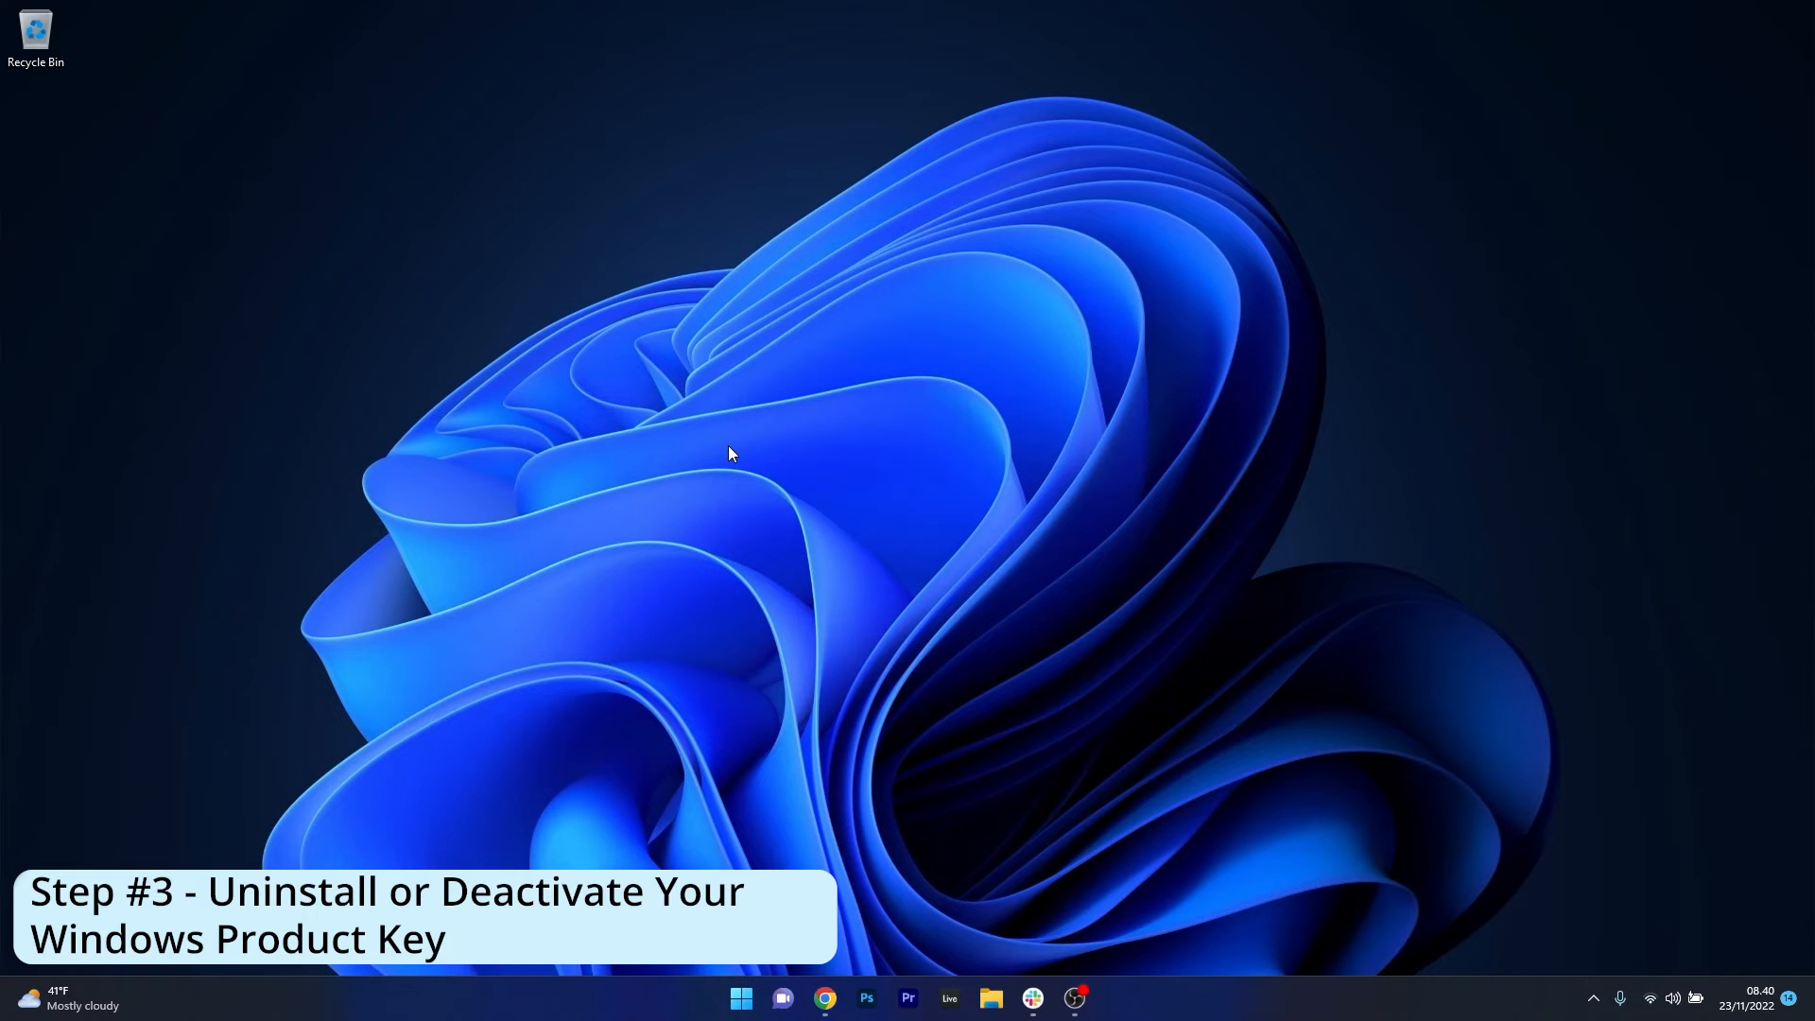
{"action": "left_click", "coordinate": [739, 998]}
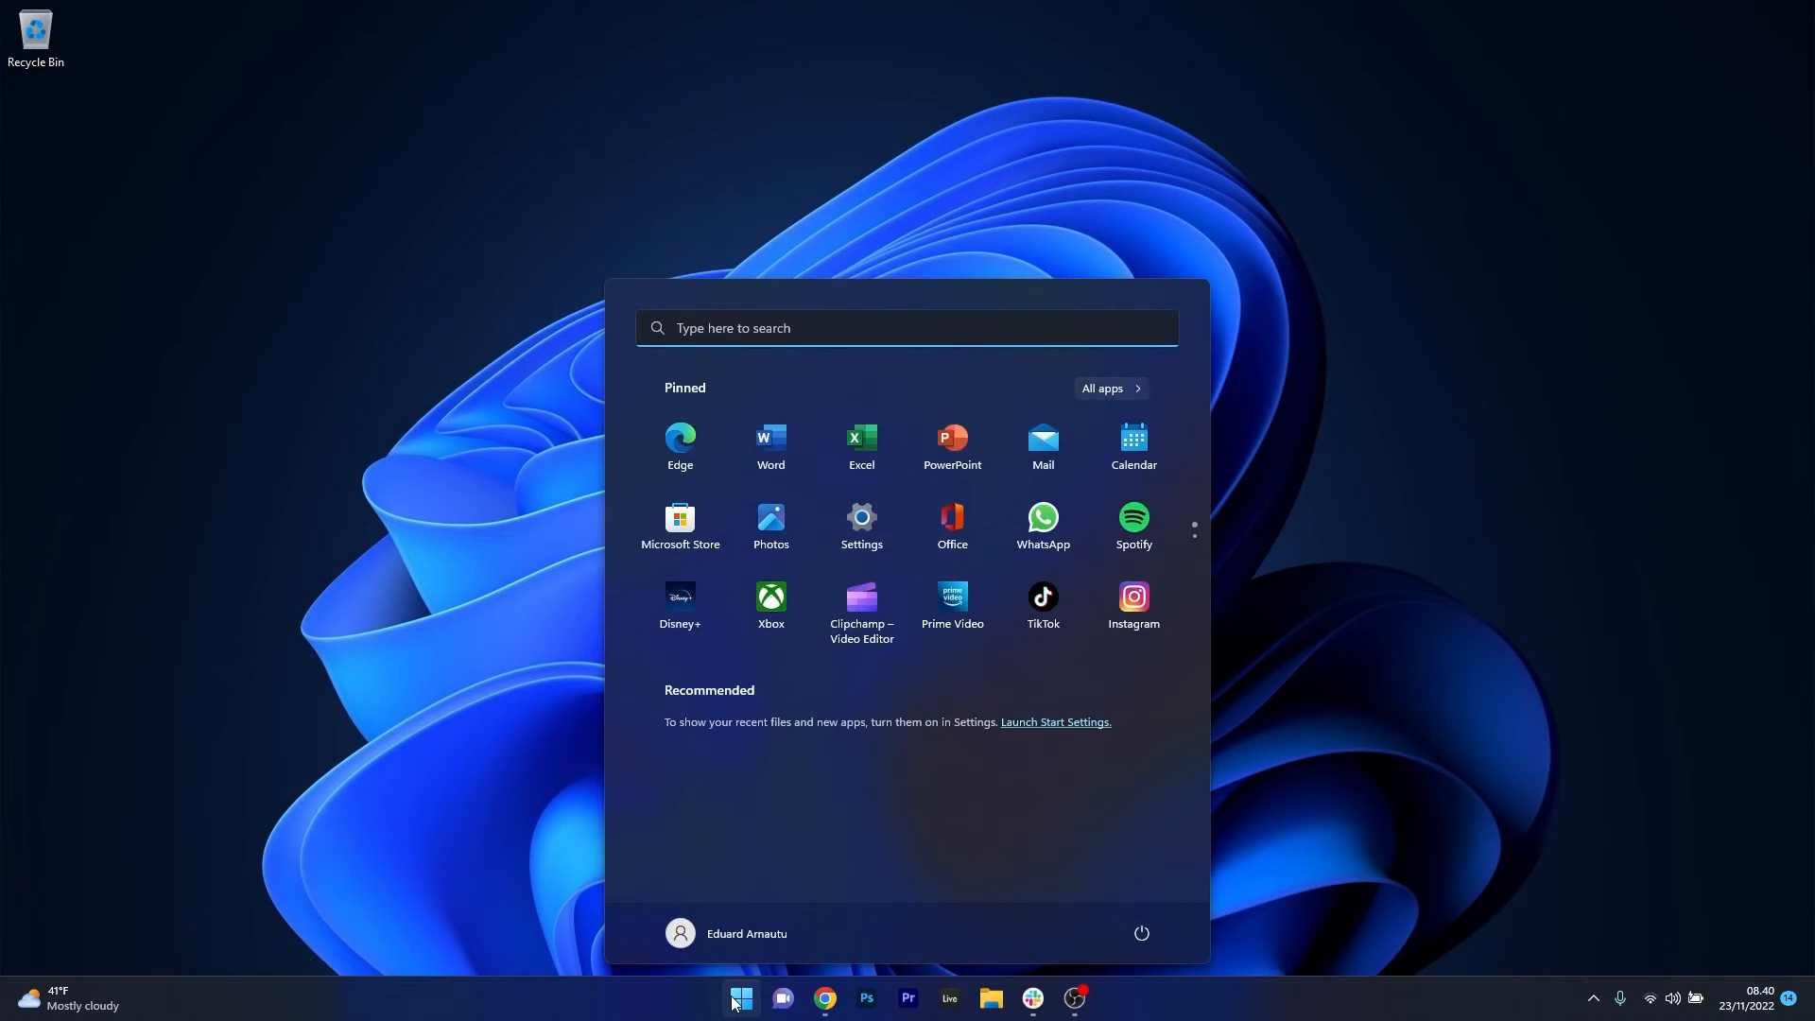
{"action": "type", "text": "cmd"}
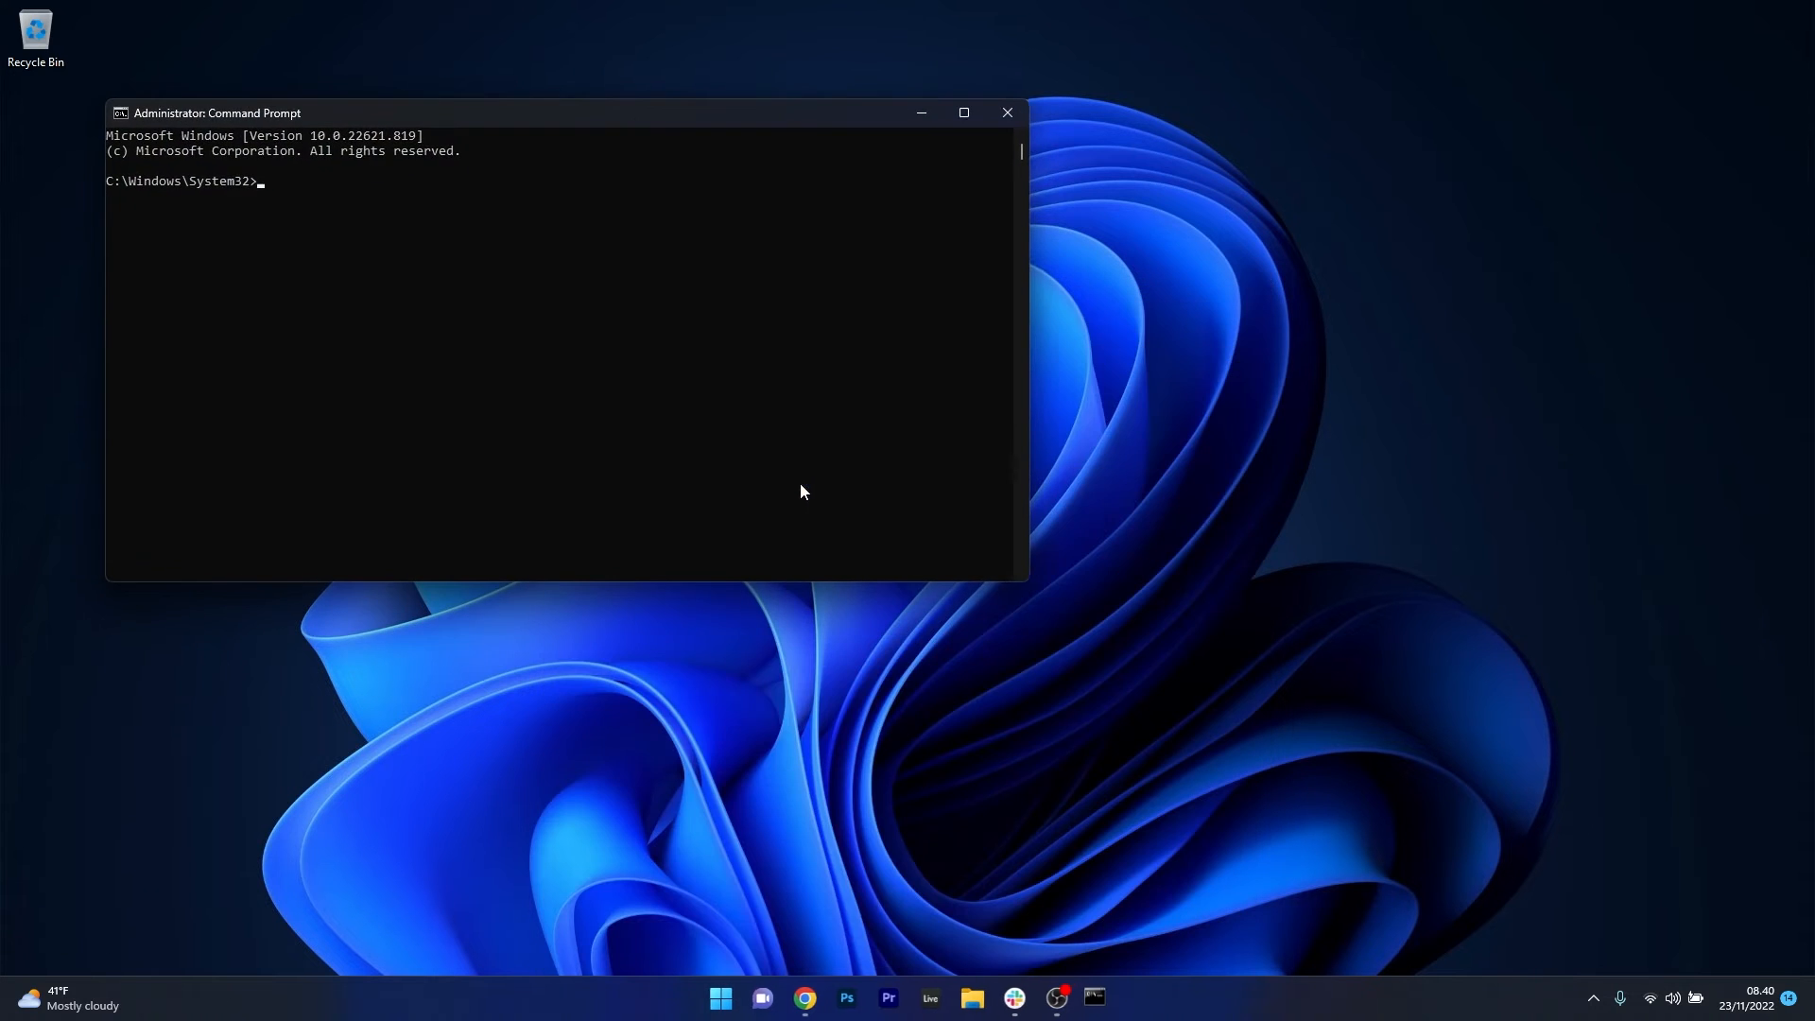
Enter slmgr.vbs -upk to uninstall the current product key, then close the window
{"action": "left_click_drag", "start_coordinate": [214, 112], "coordinate": [559, 208]}
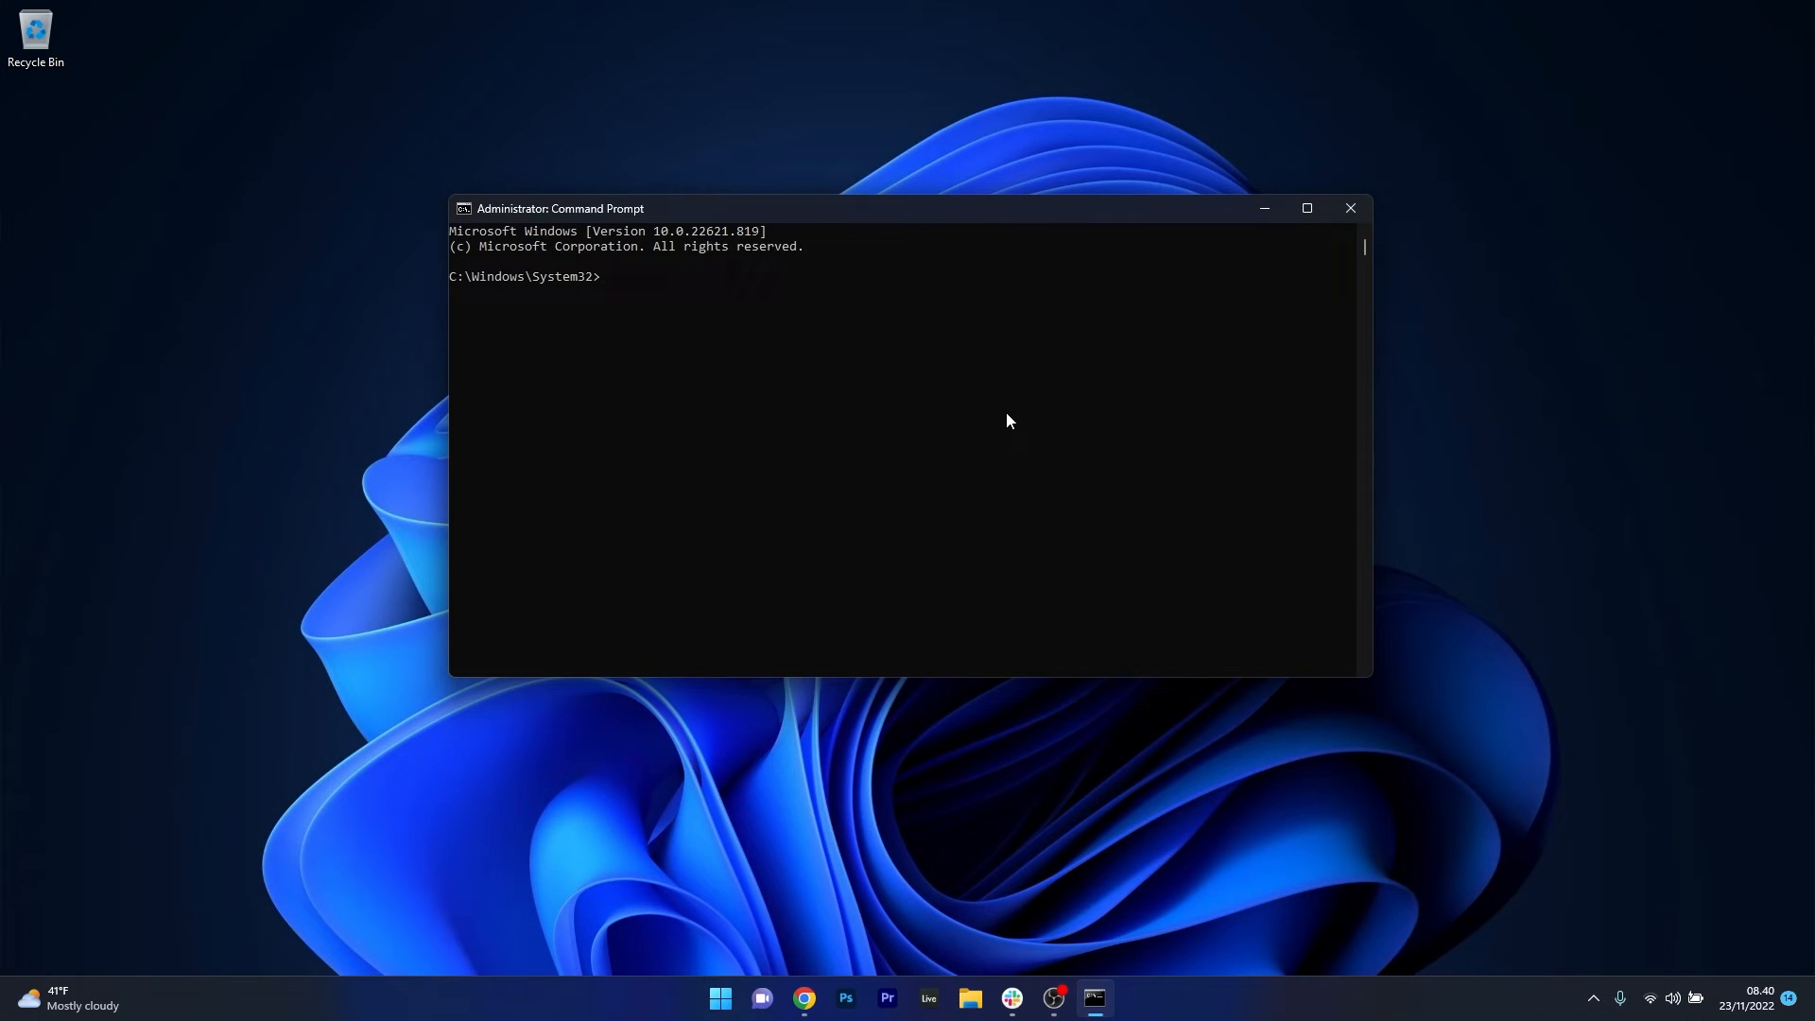
{"action": "type", "text": "slmgr.vbs /upk"}
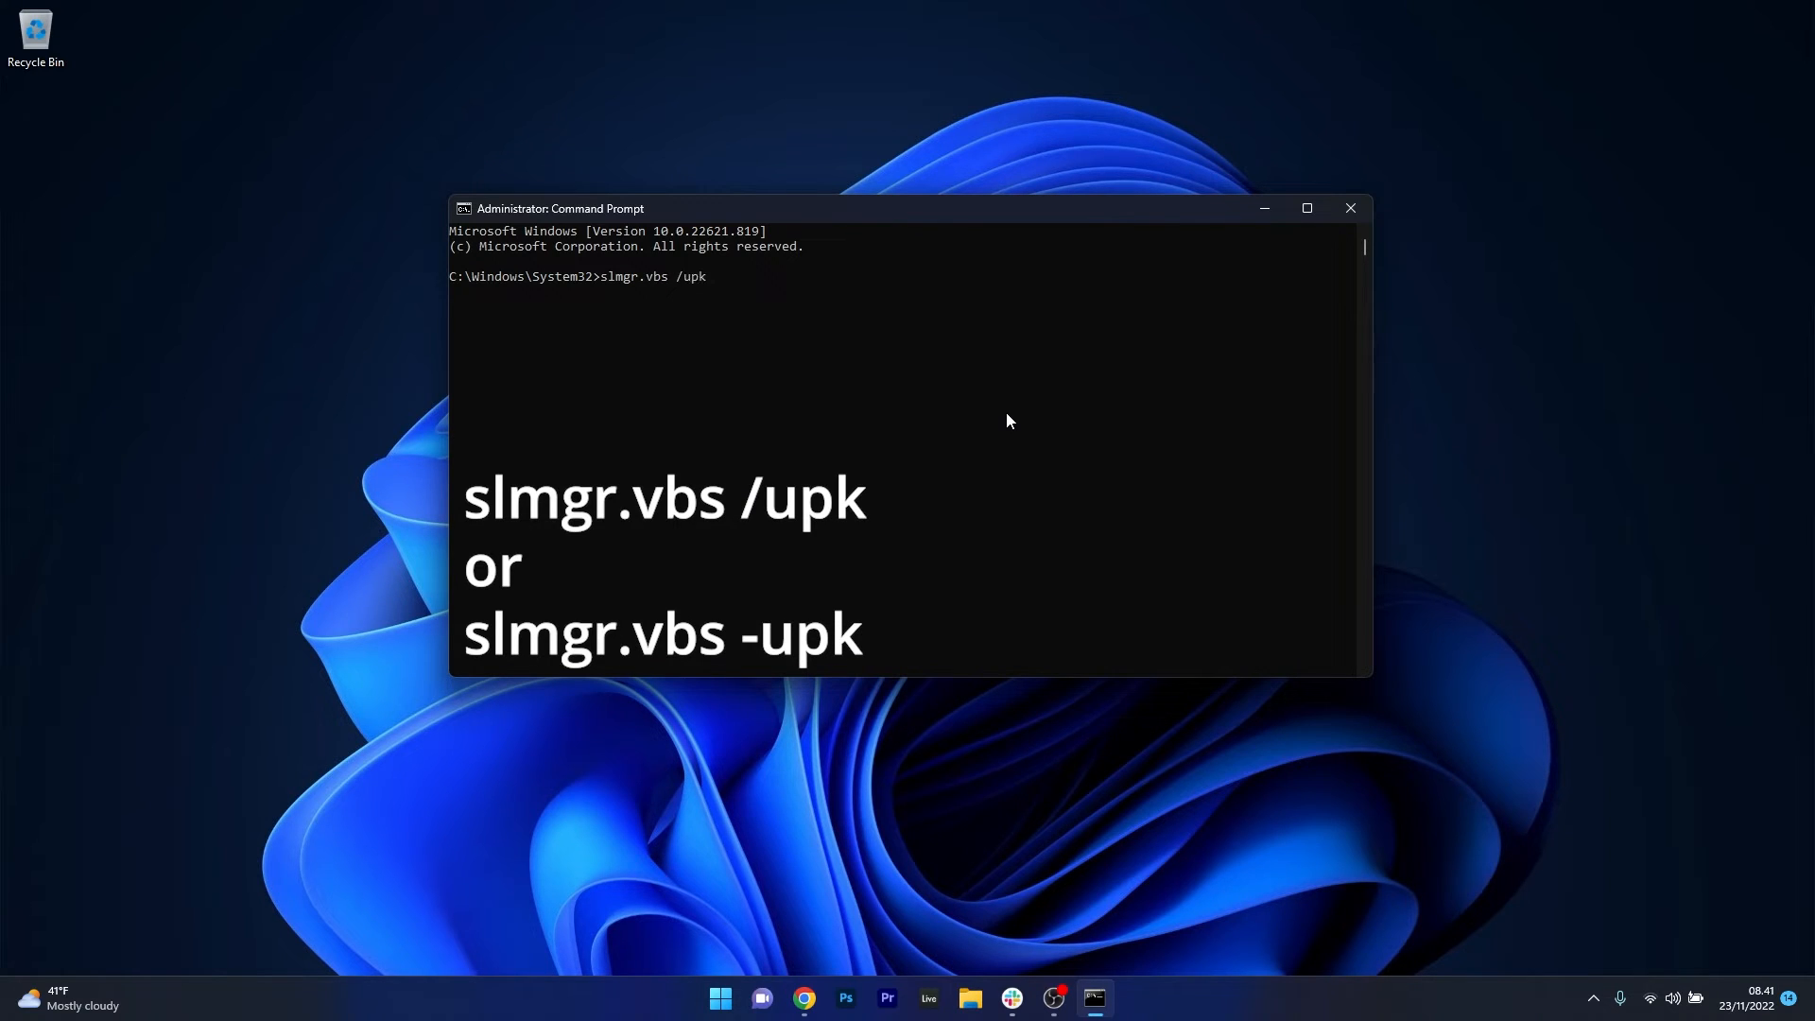
{"action": "type", "text": "-upk"}
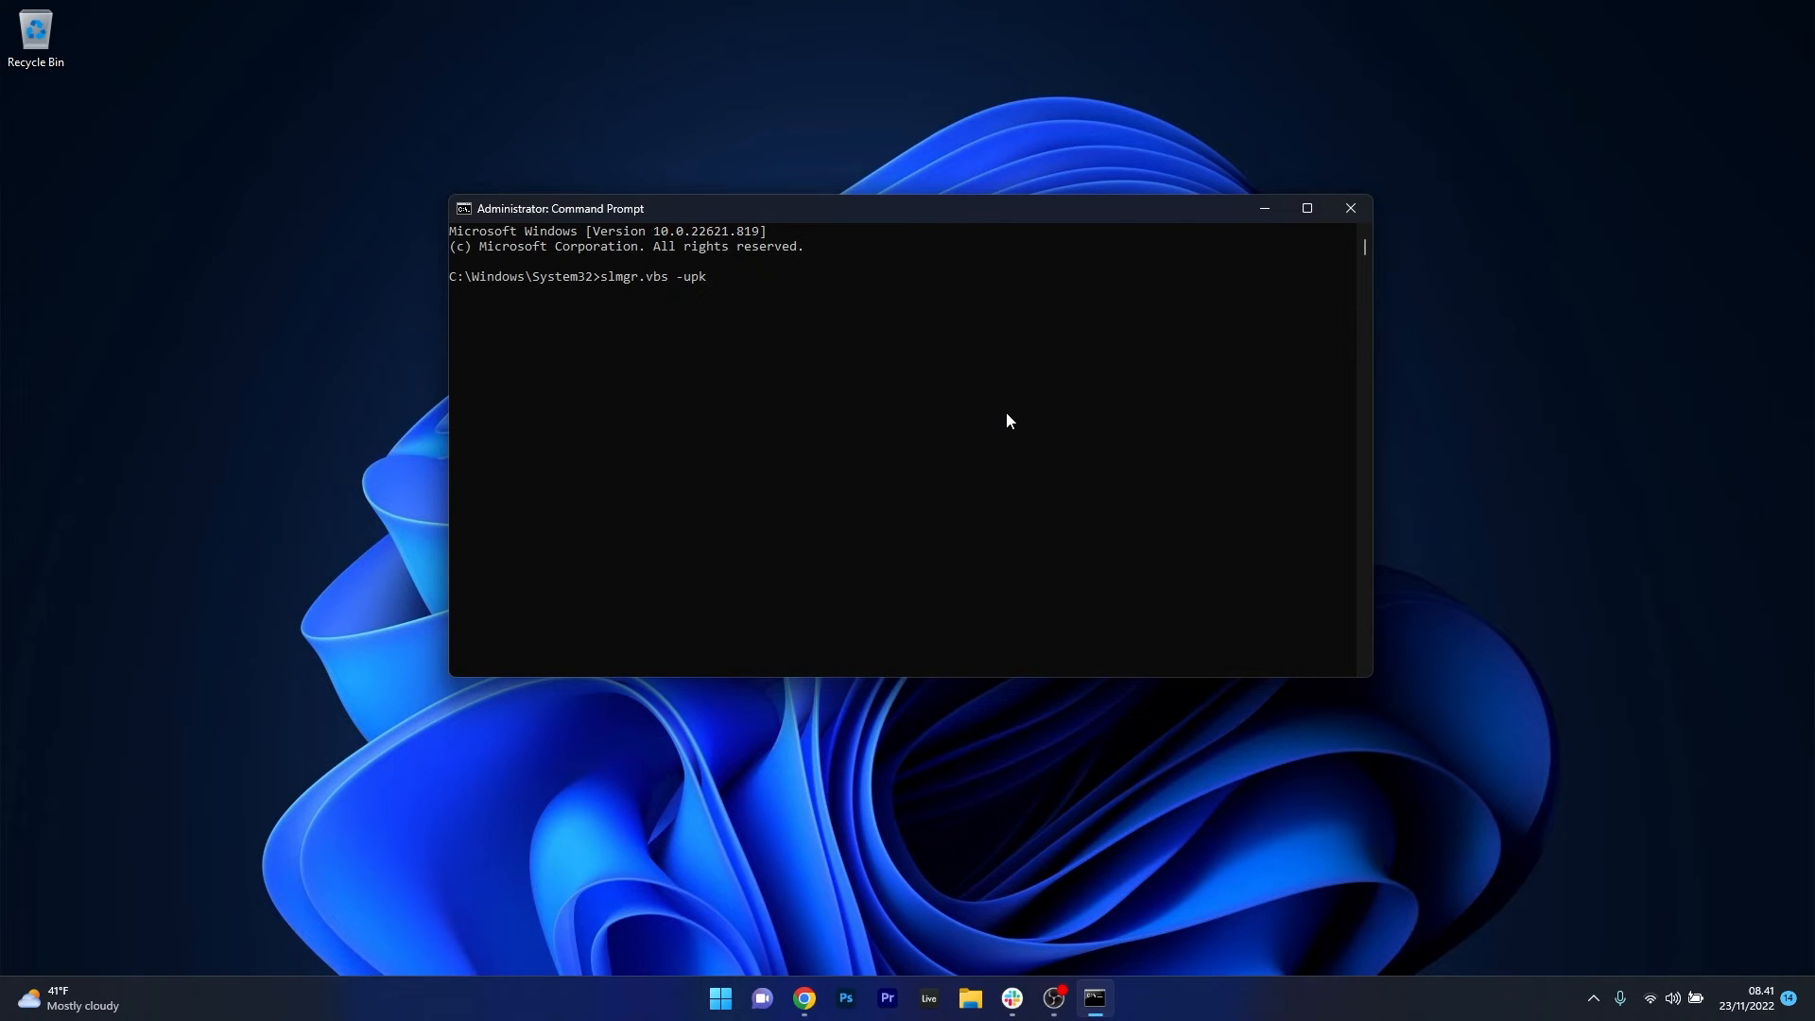
{"action": "left_click", "coordinate": [1350, 208]}
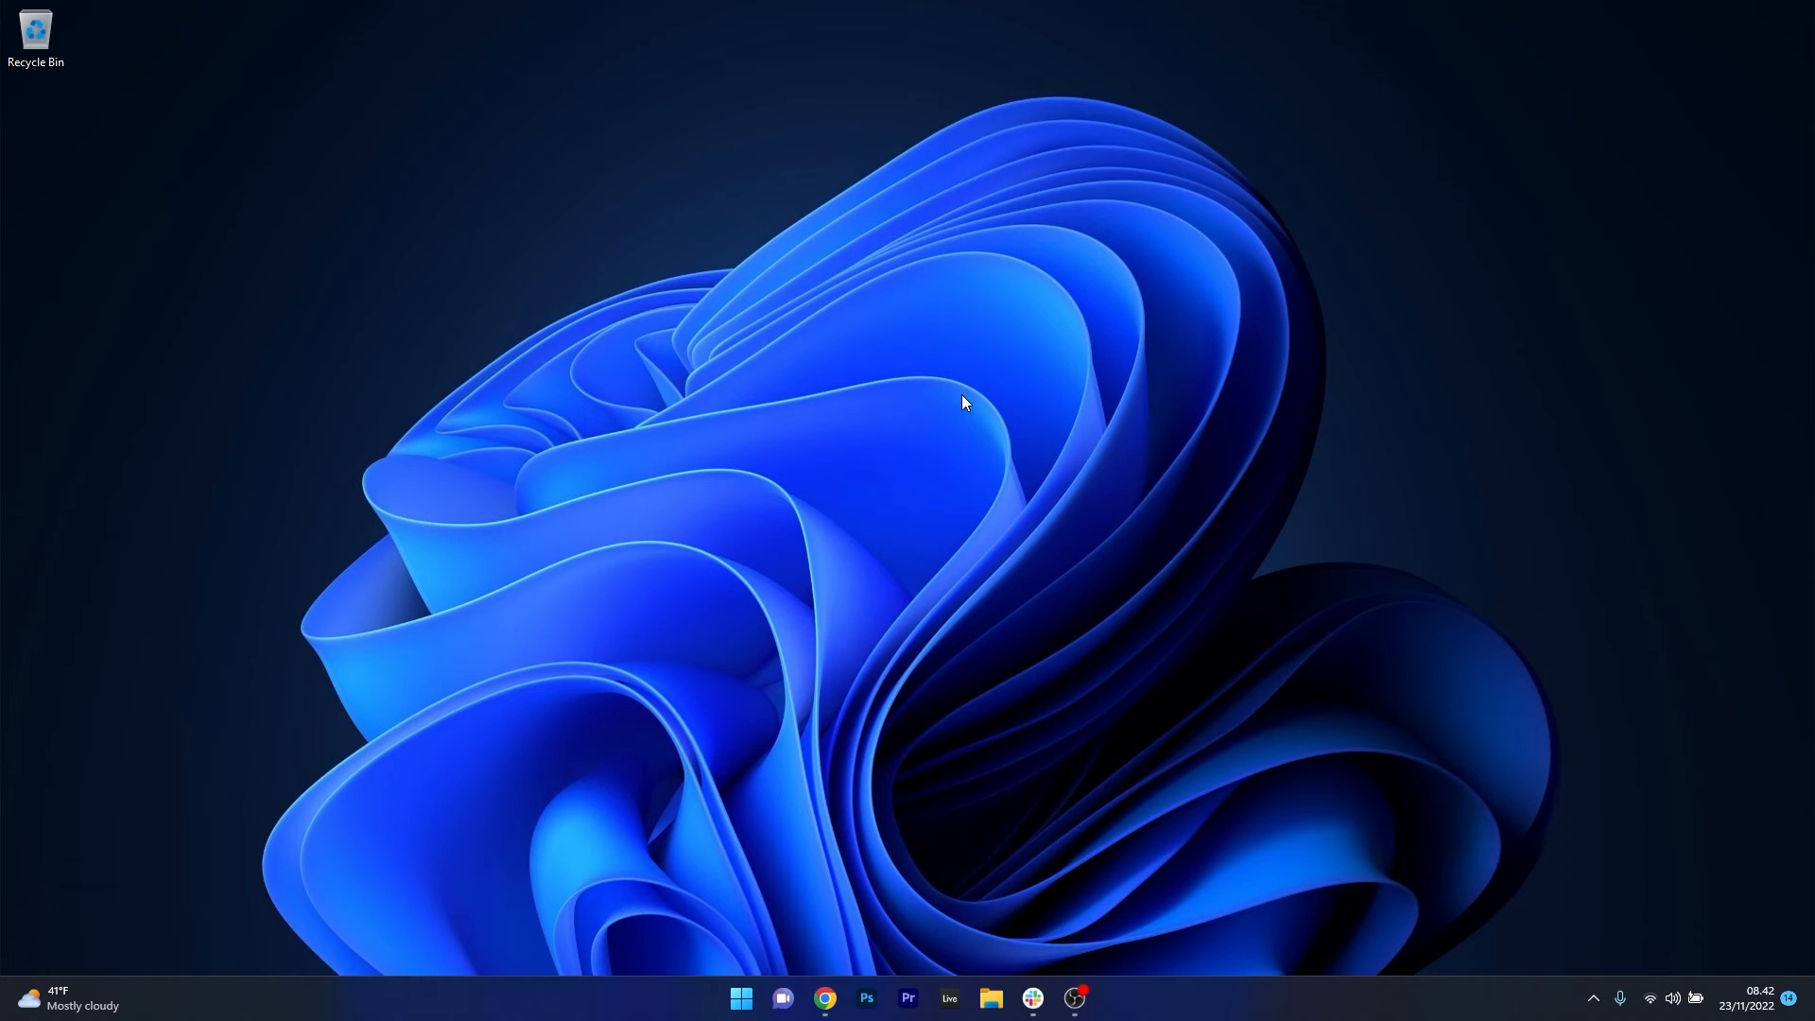
{"action": "mouse_move", "coordinate": [904, 547]}
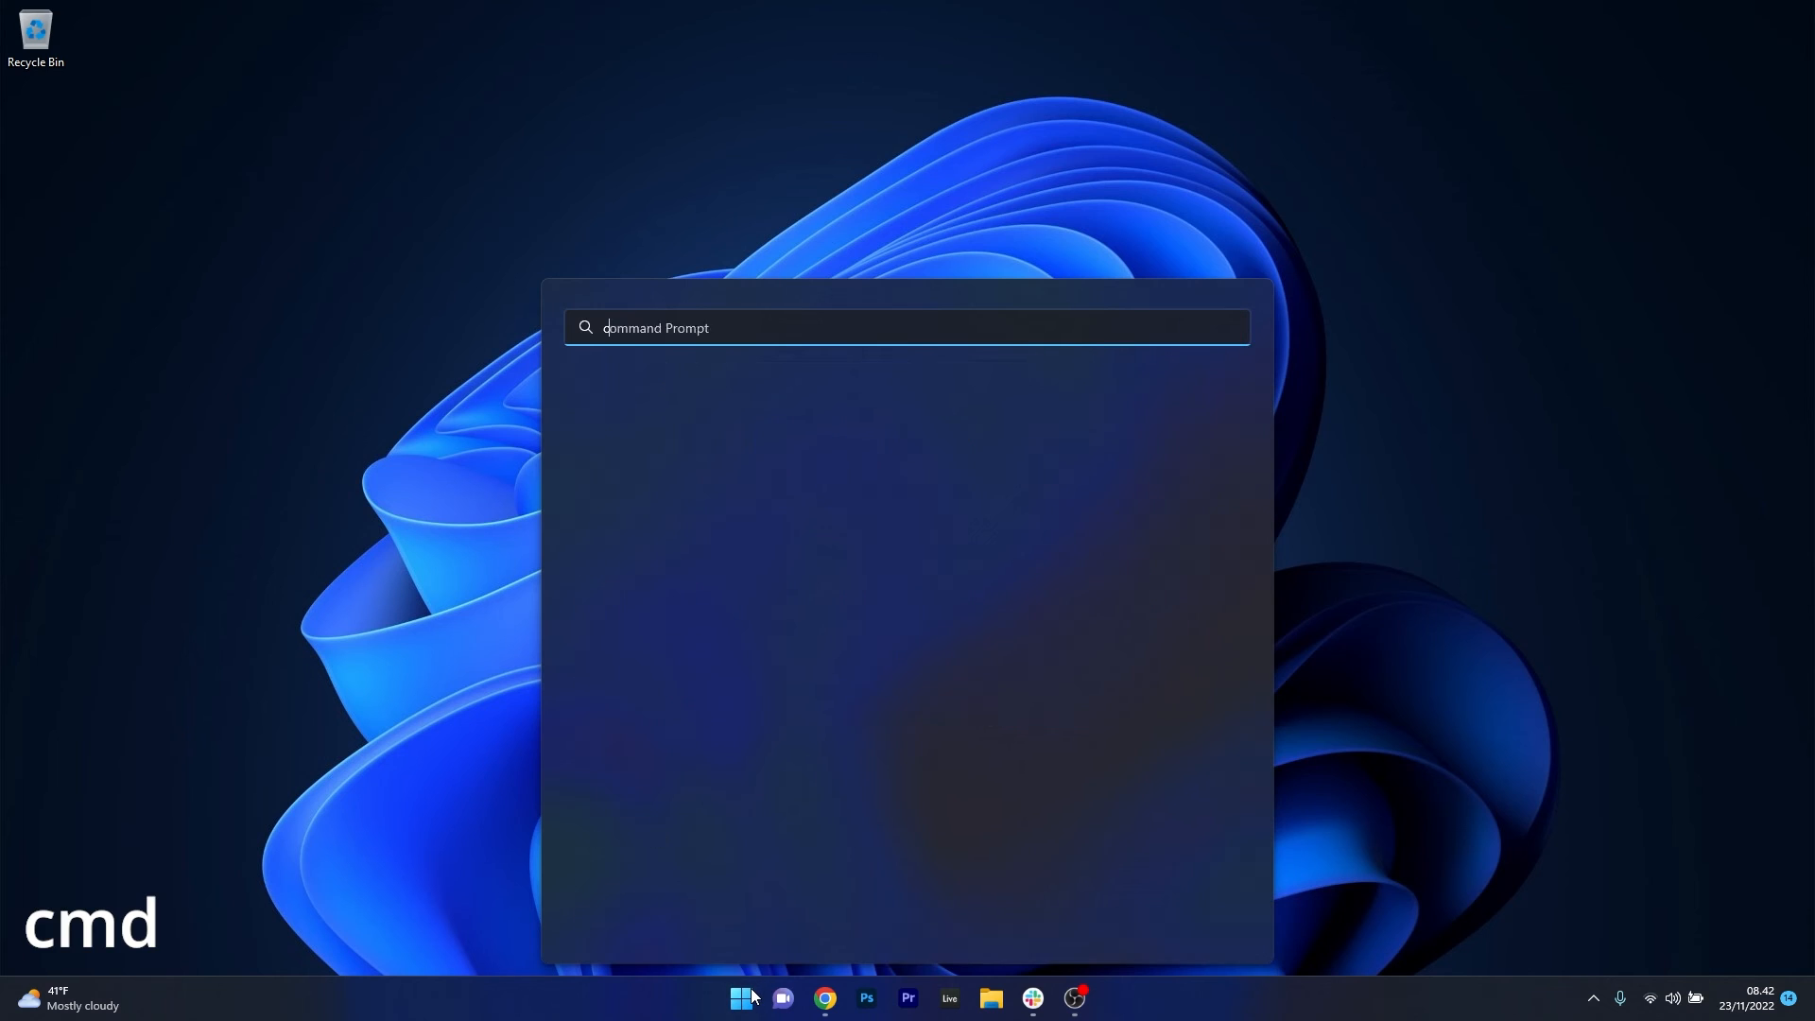
Relaunch Command Prompt as administrator from the cmd search result
{"action": "right_click", "coordinate": [660, 473]}
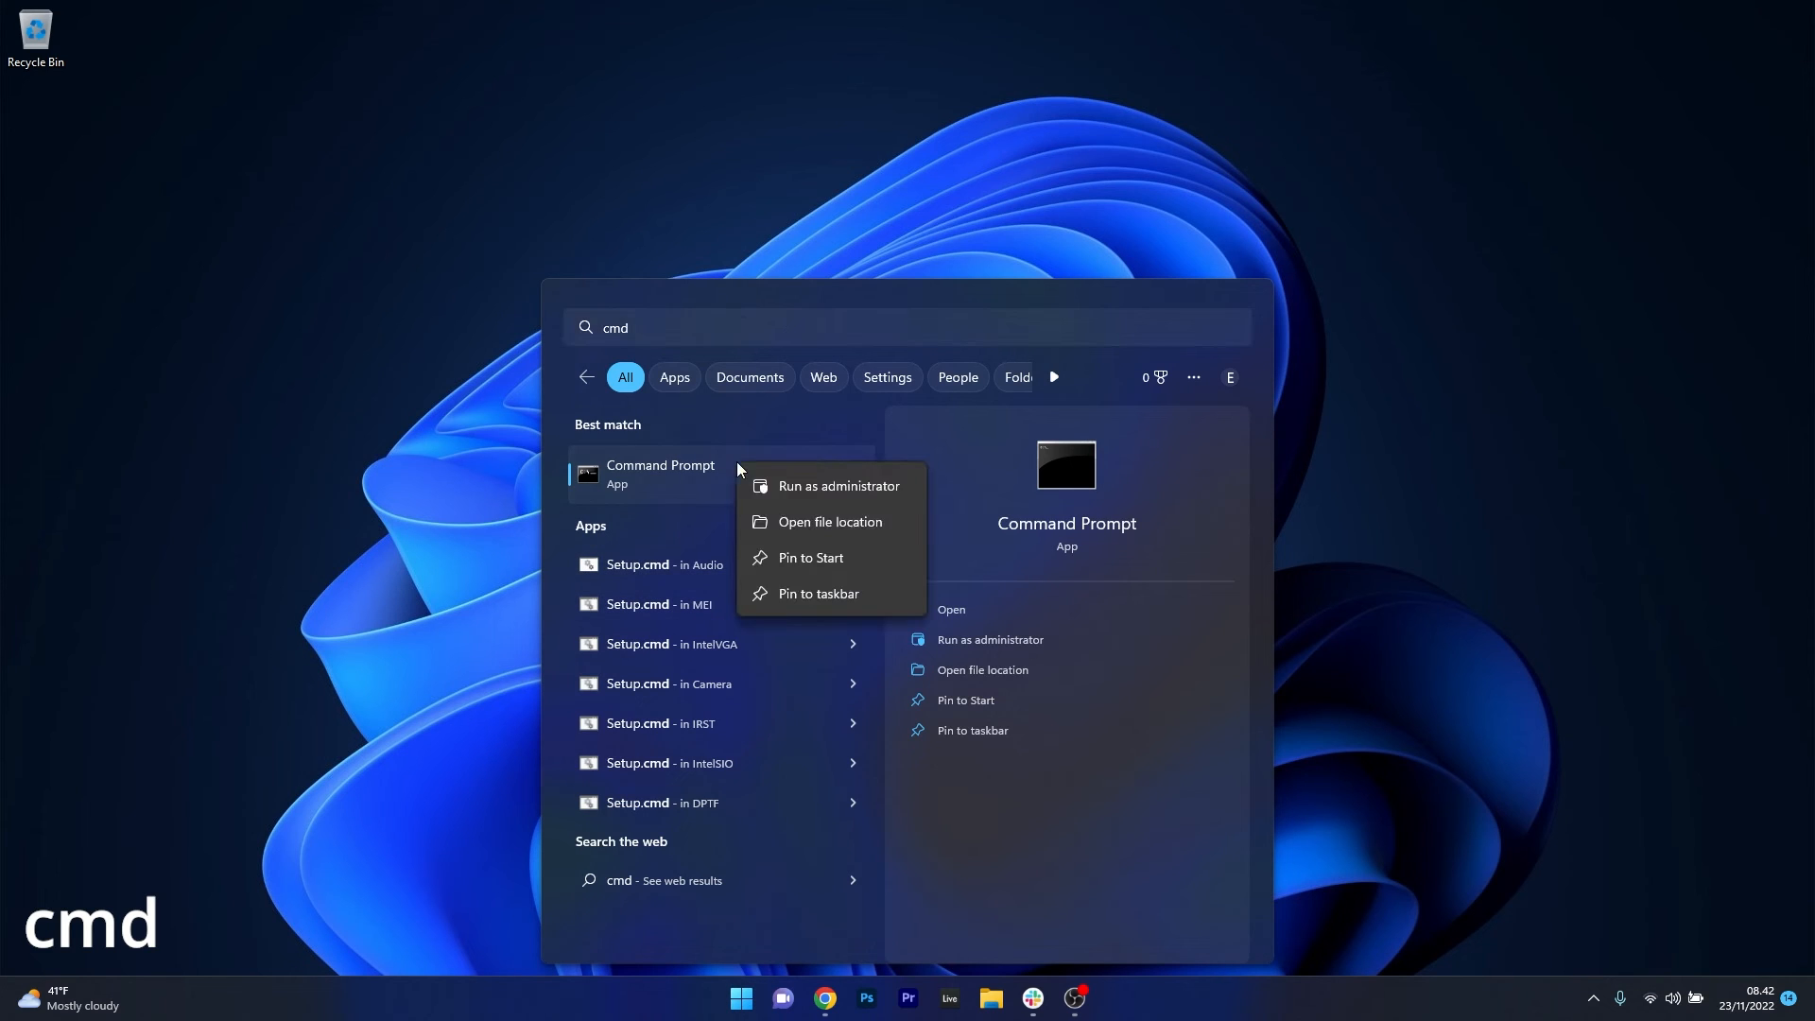
{"action": "left_click", "coordinate": [838, 486]}
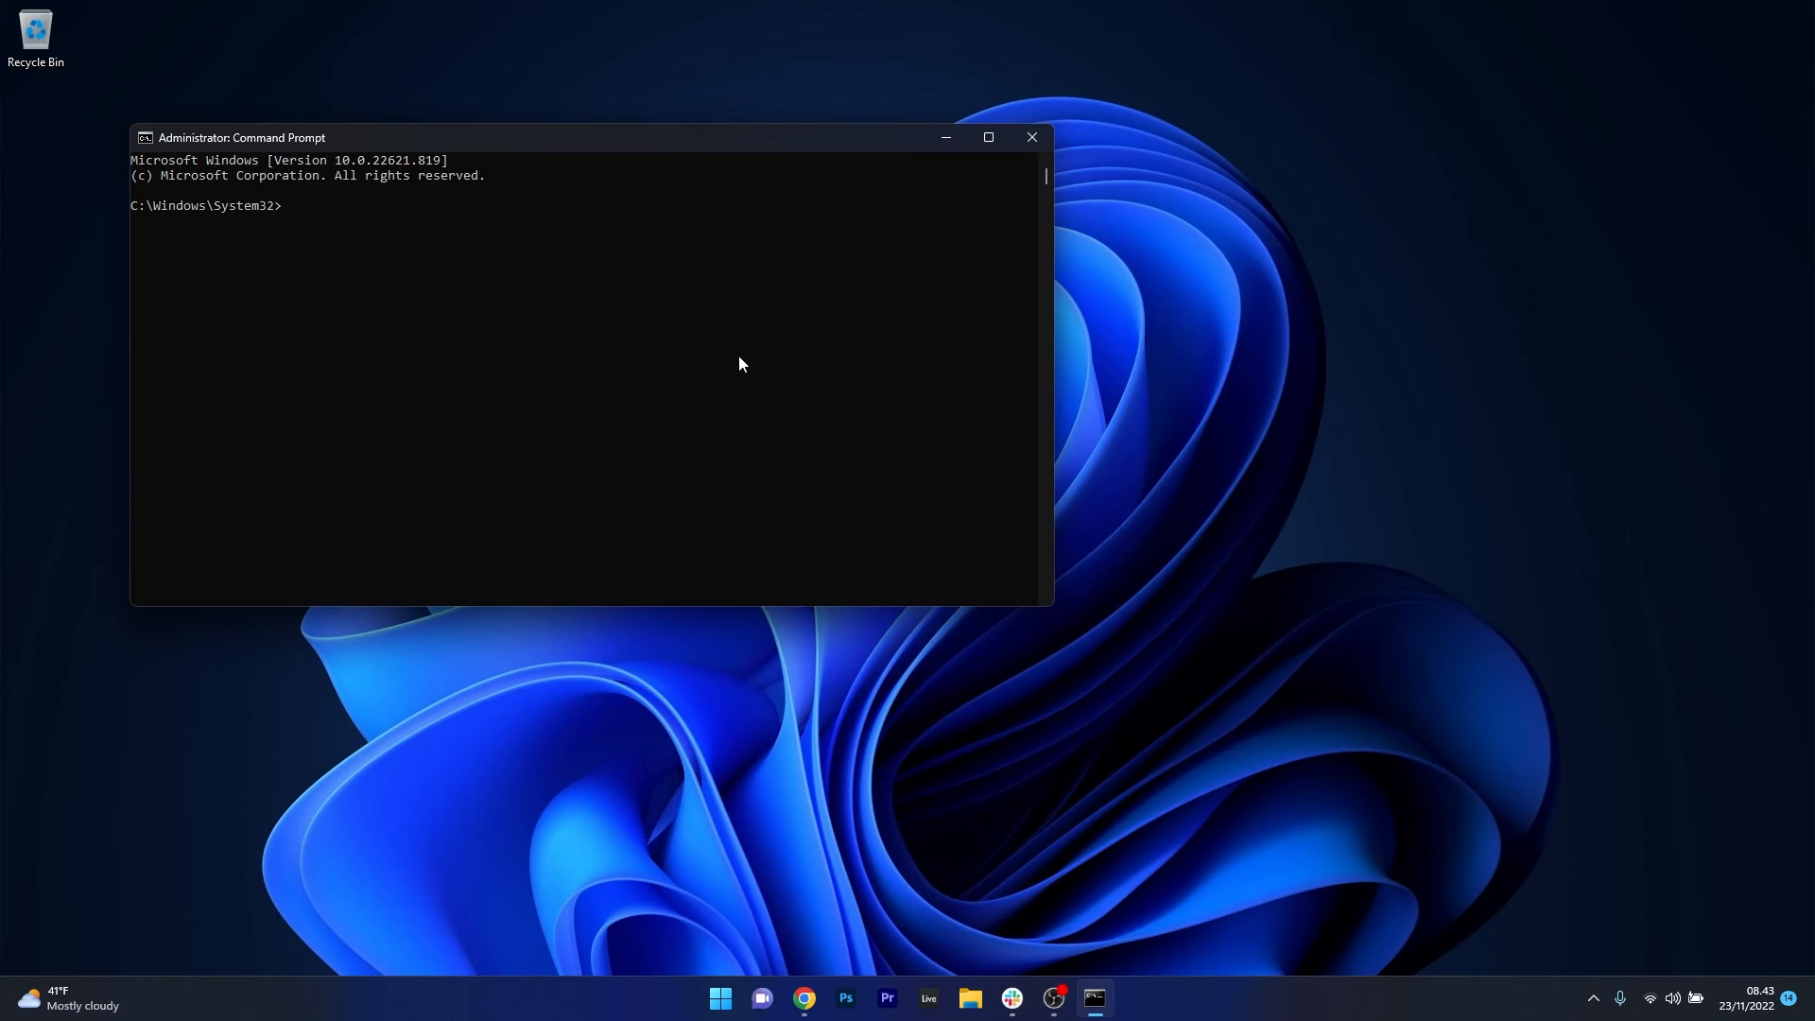
Enter slmgr /ipk with a placeholder XXXXX key for the new PC, then close the window
{"action": "type", "text": "slmgr /ipk XXXXX-XXXXX-XXXXX-XXXXX-X"}
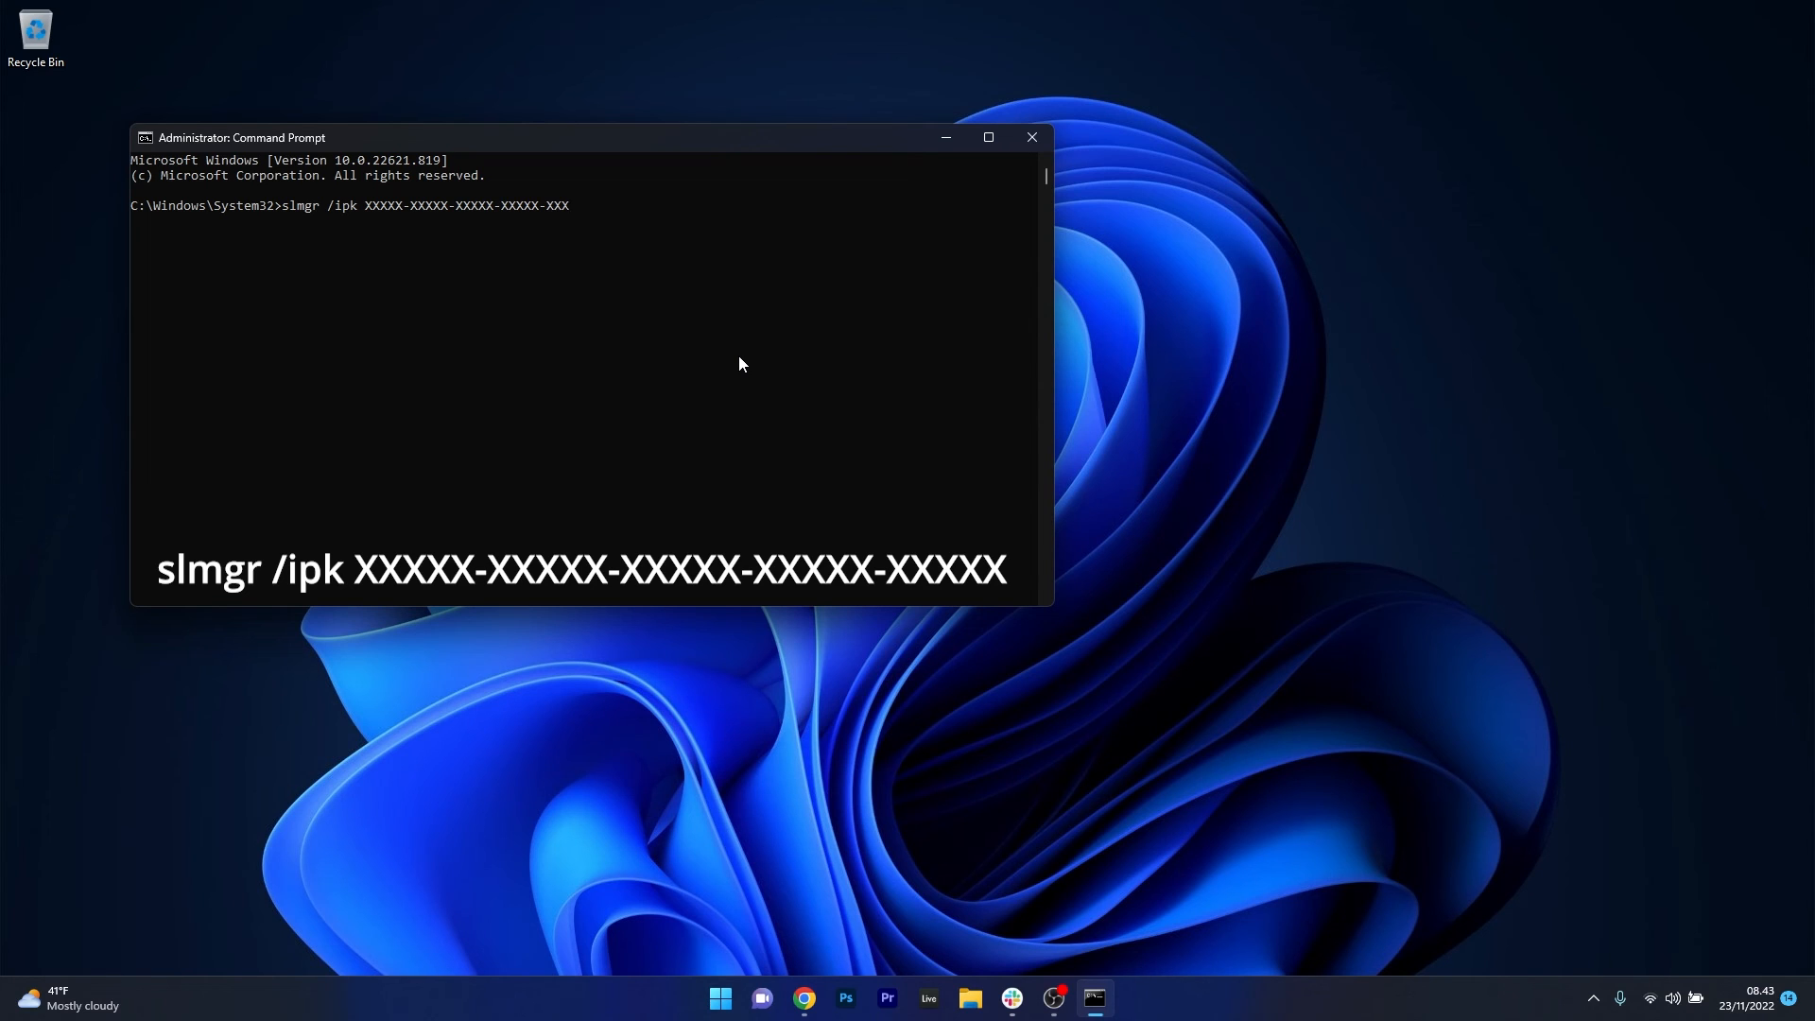
{"action": "type", "text": "XX"}
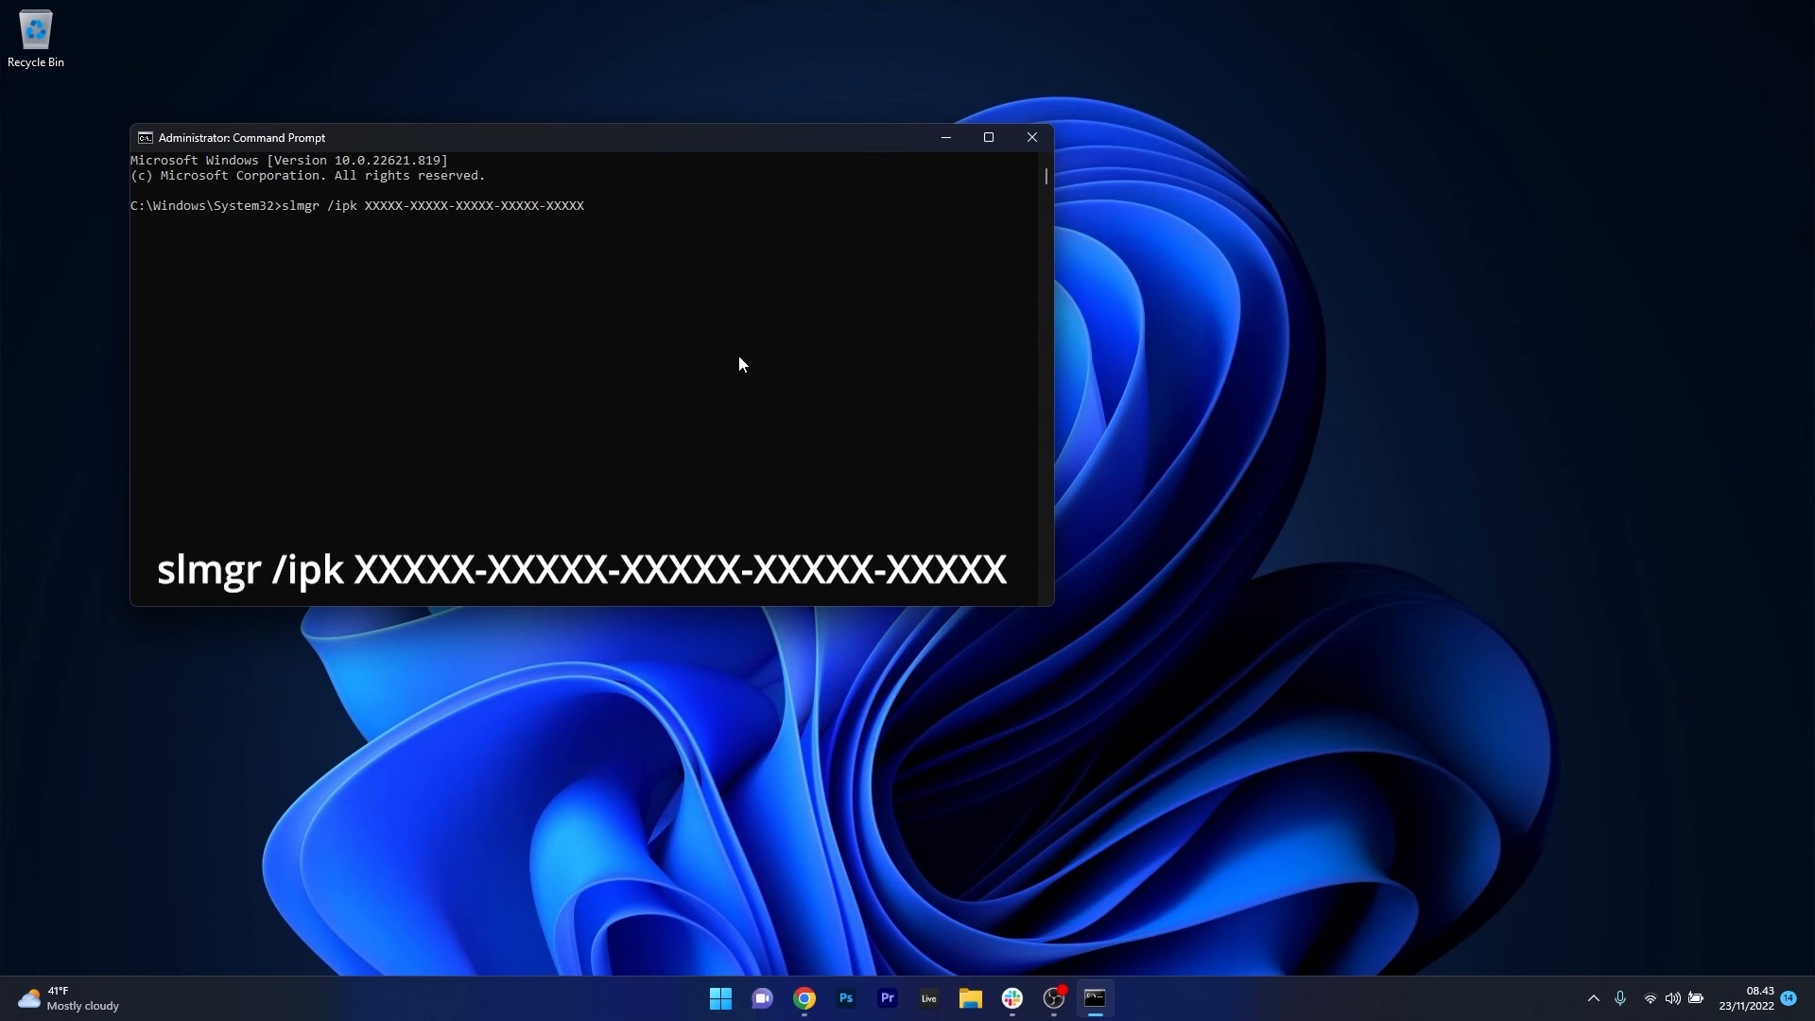
{"action": "mouse_move", "coordinate": [369, 206]}
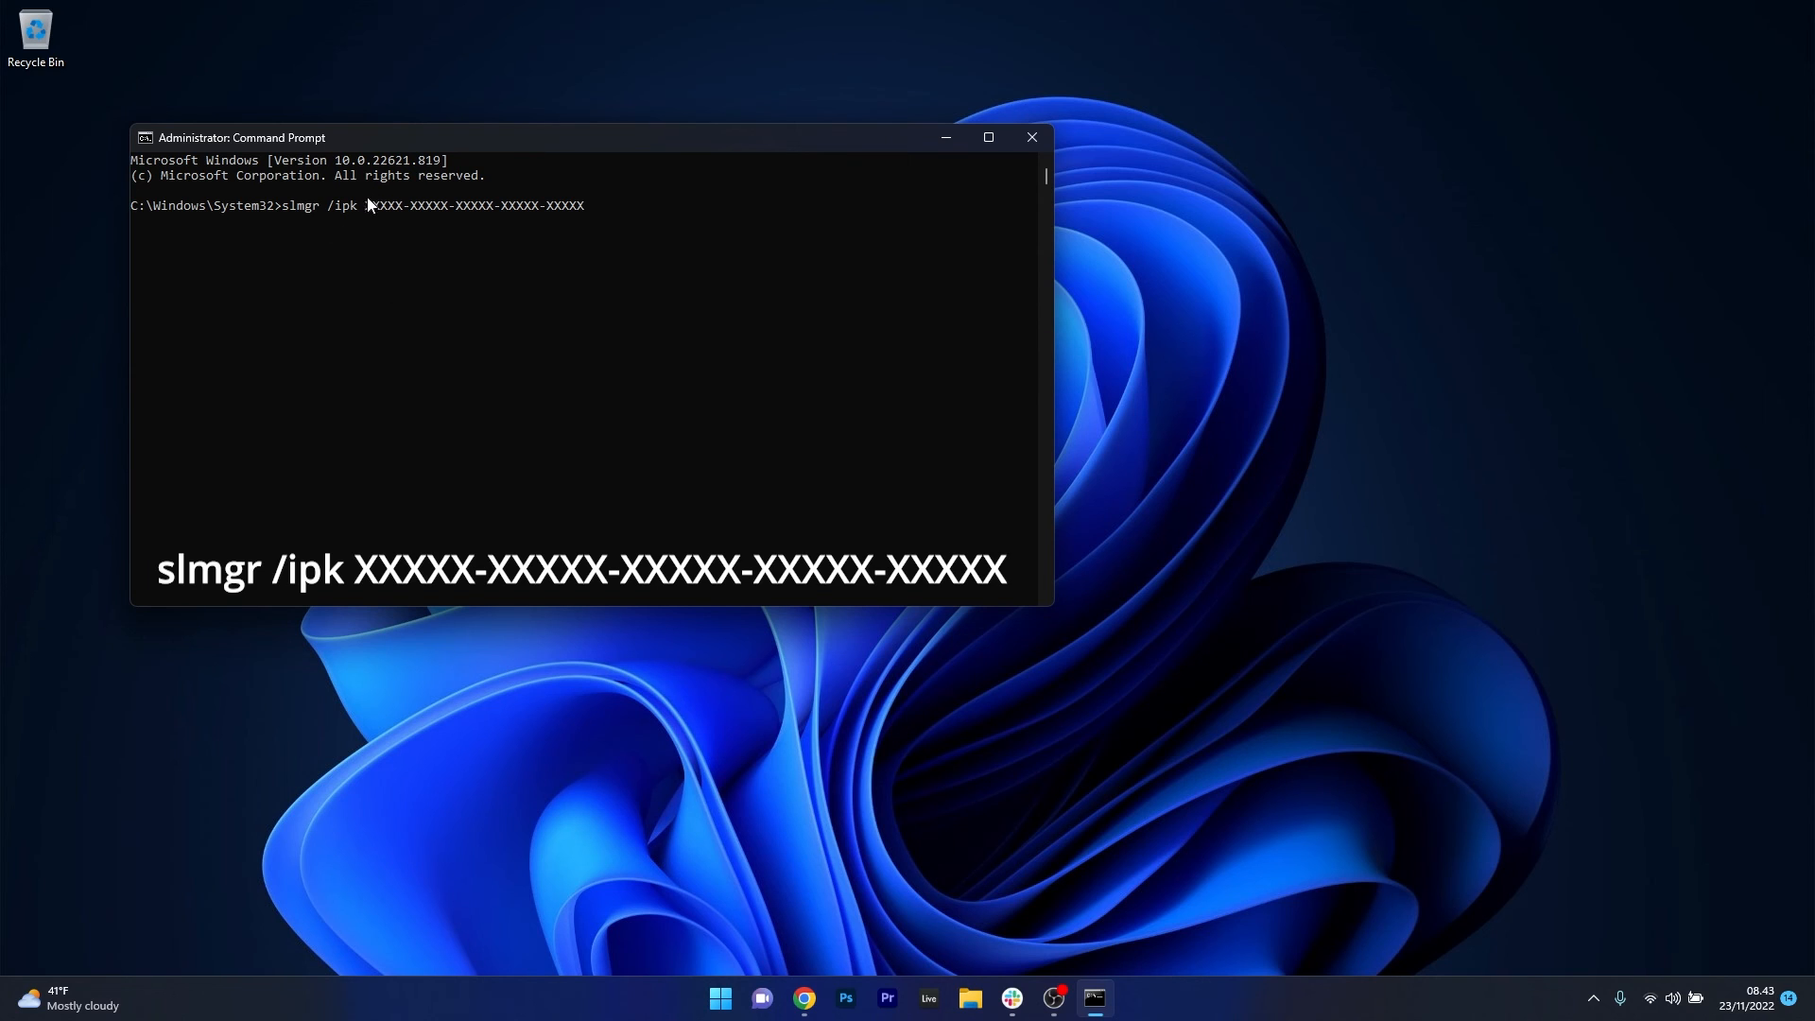
{"action": "mouse_move", "coordinate": [622, 228]}
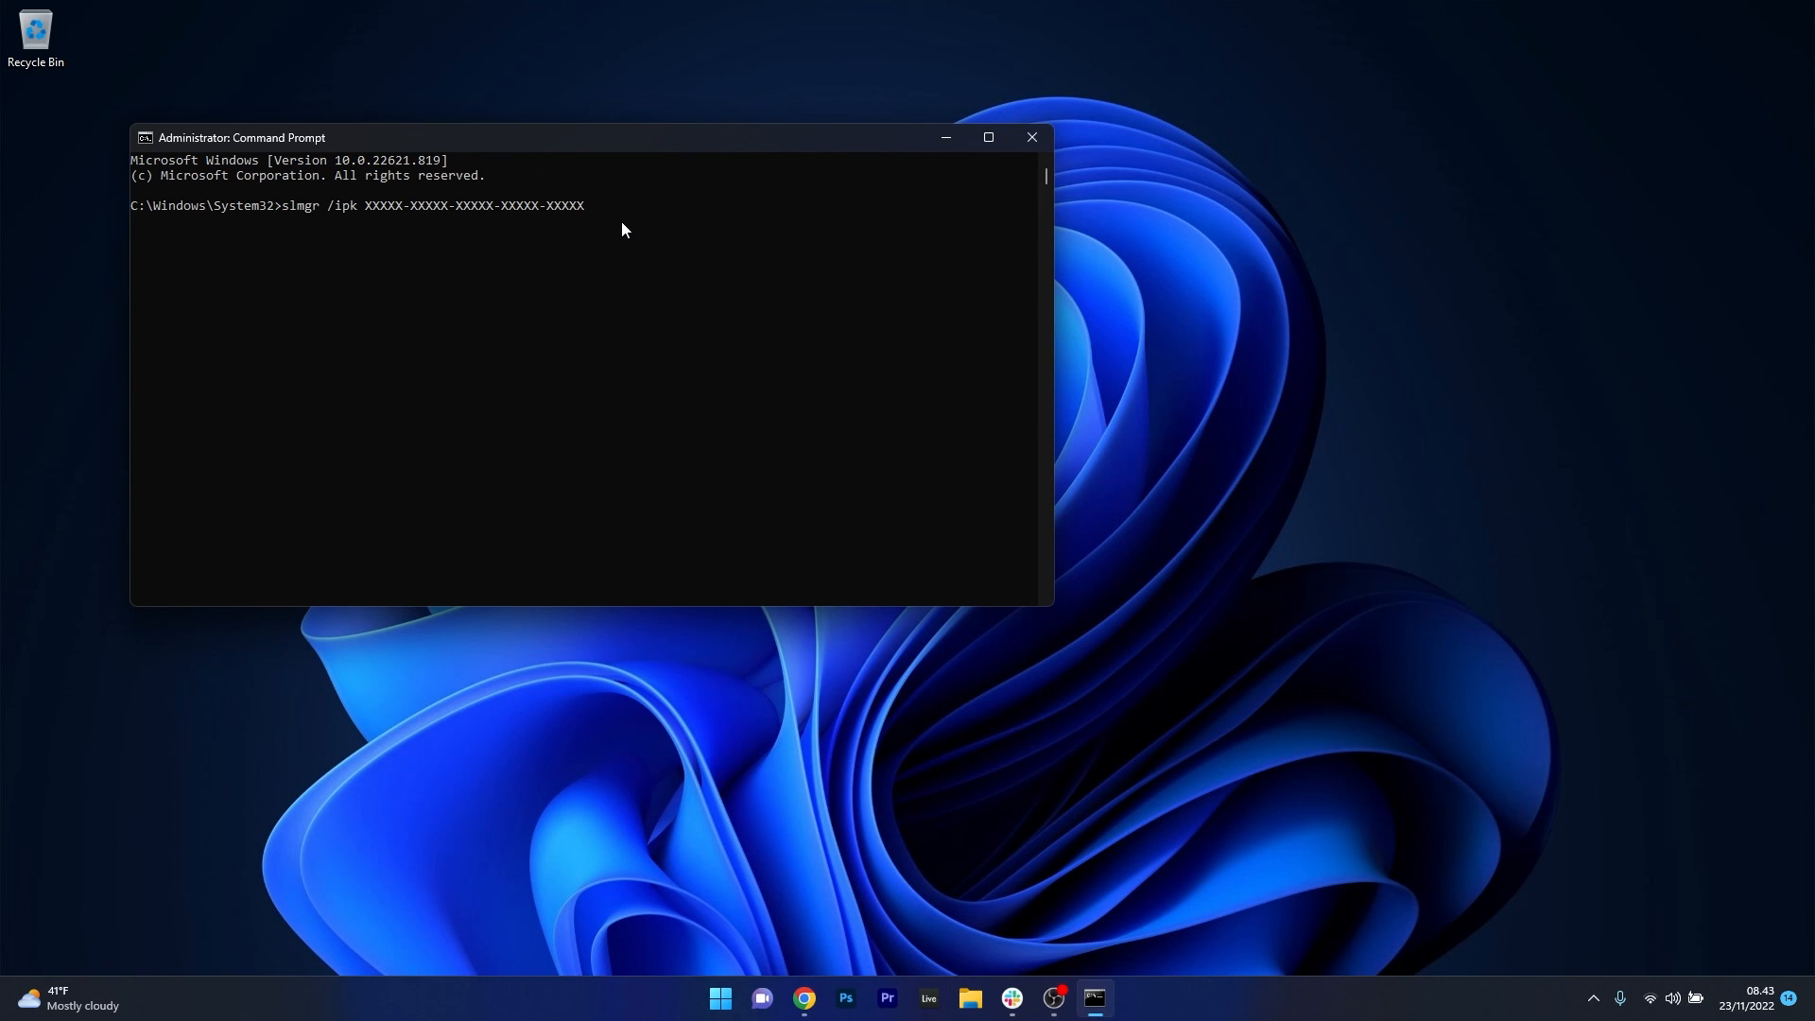
{"action": "left_click", "coordinate": [1031, 136]}
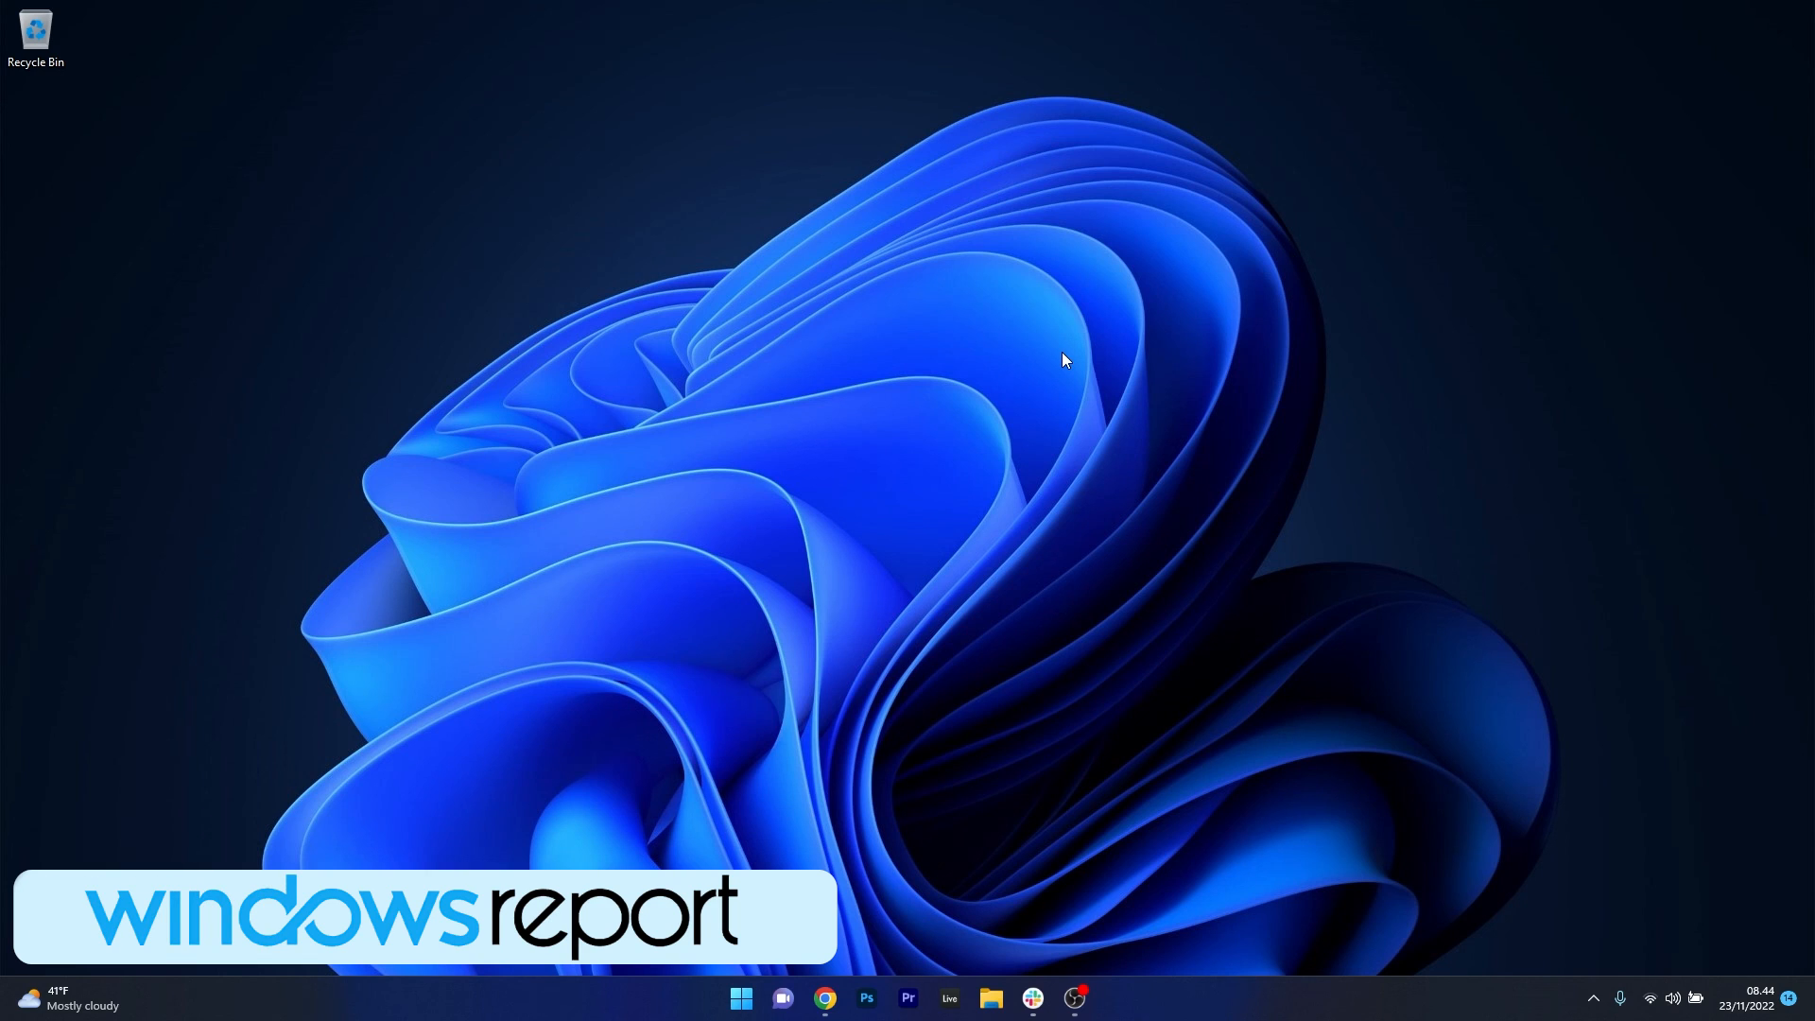
{"action": "mouse_move", "coordinate": [1064, 359]}
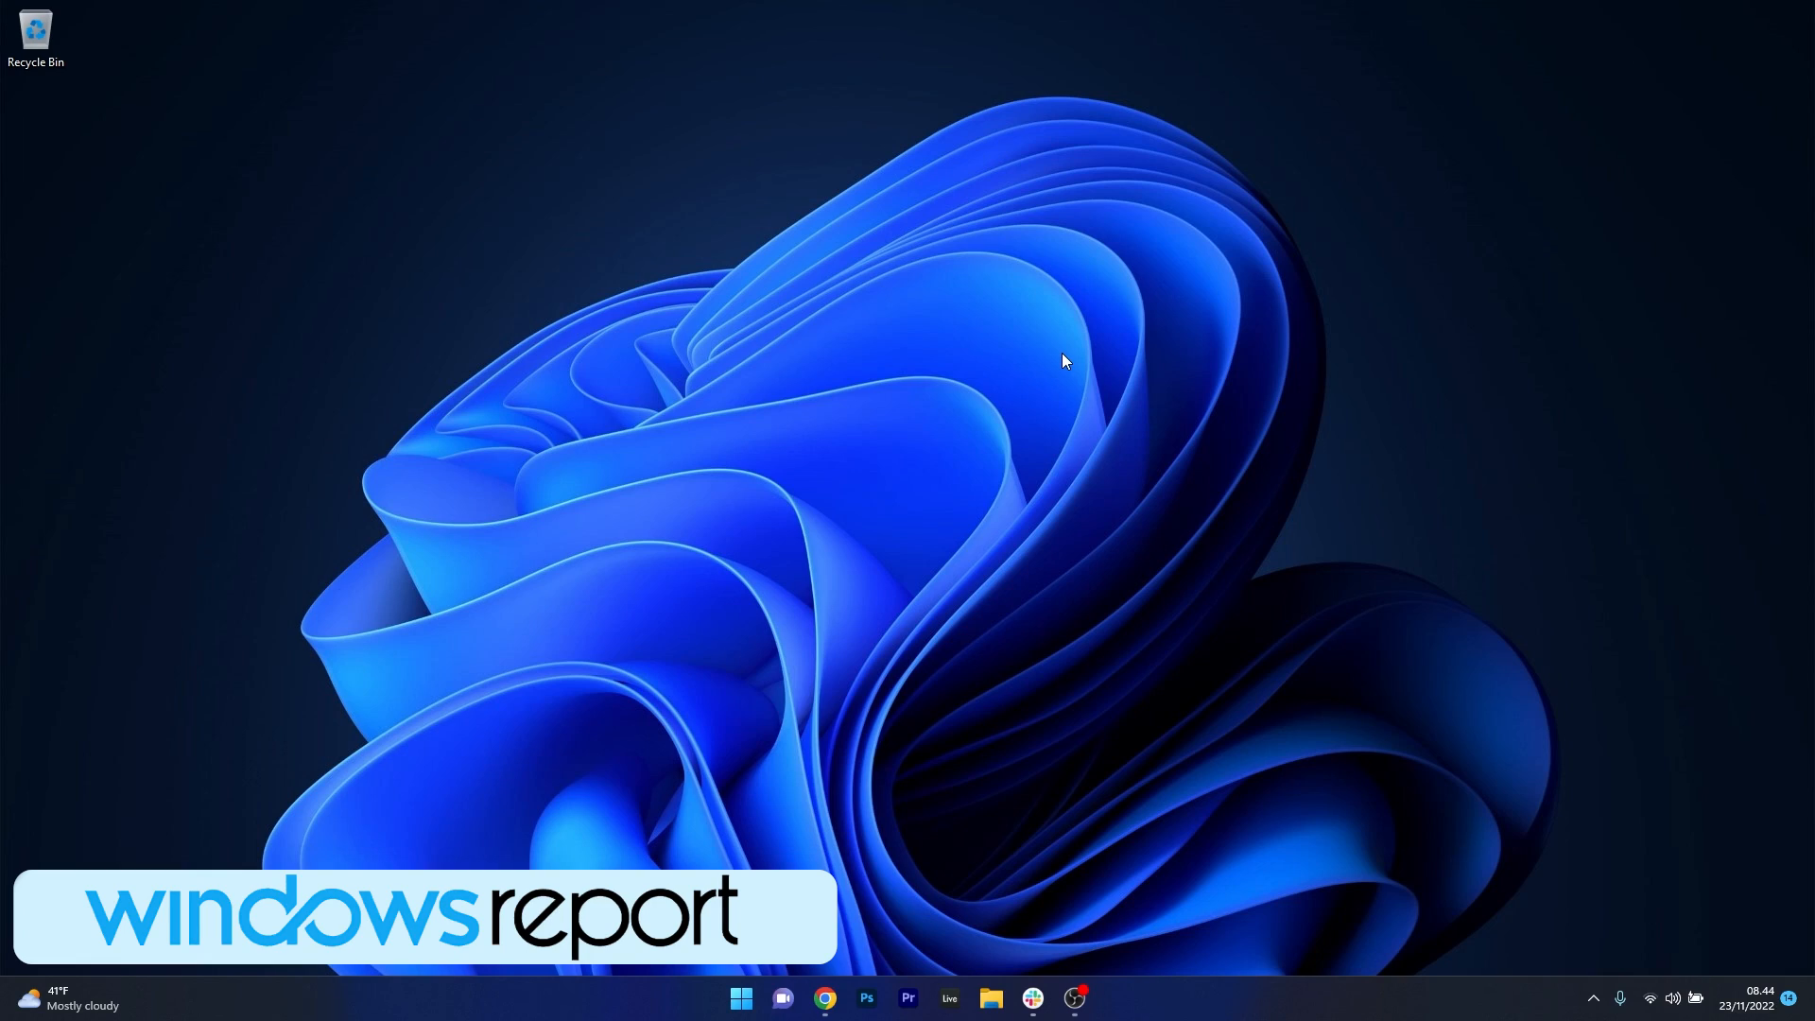